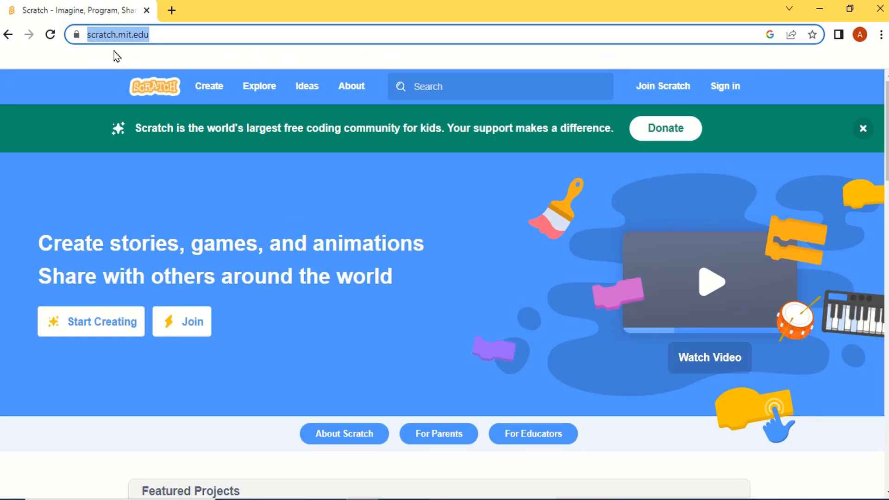
pyautogui.moveTo(276, 270)
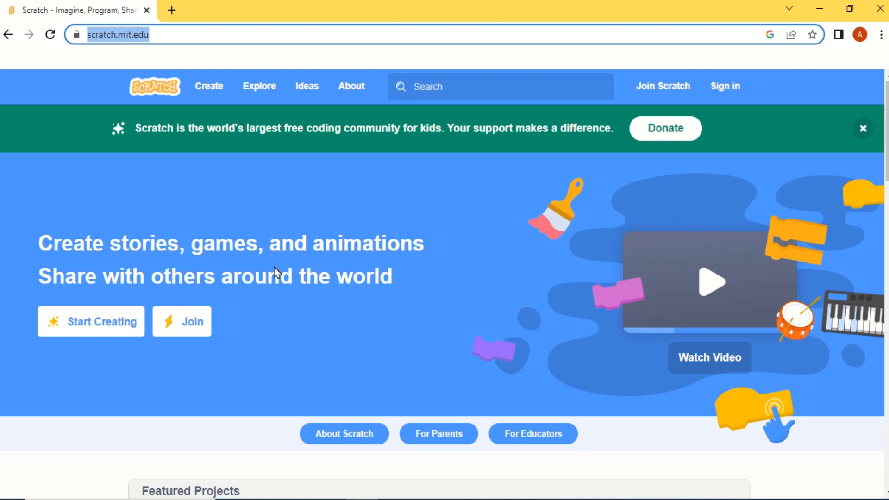
pyautogui.moveTo(450, 282)
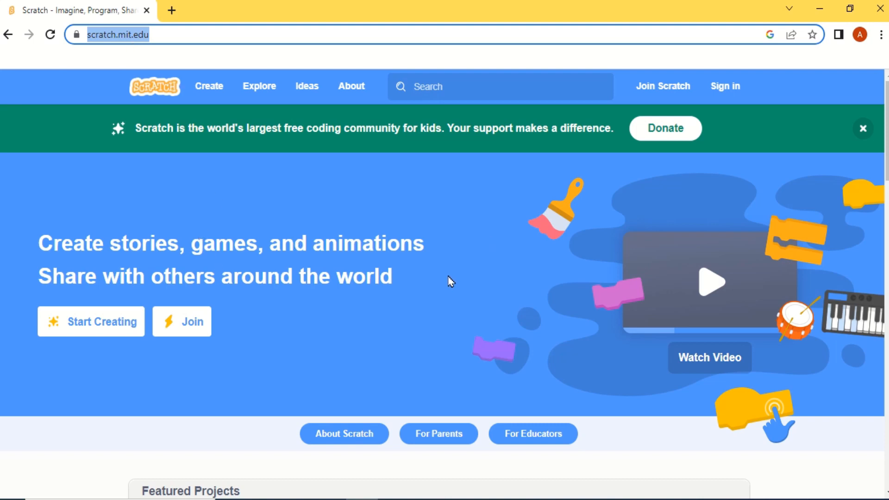
pyautogui.moveTo(136, 180)
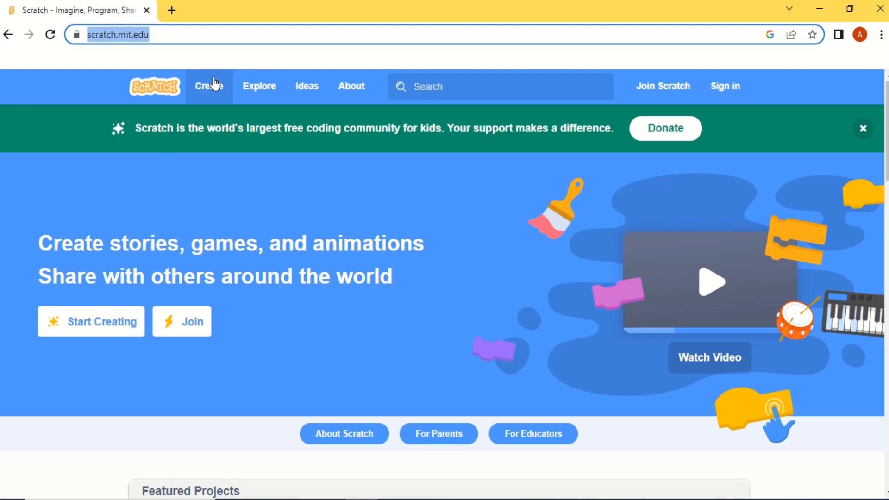
pyautogui.moveTo(209, 87)
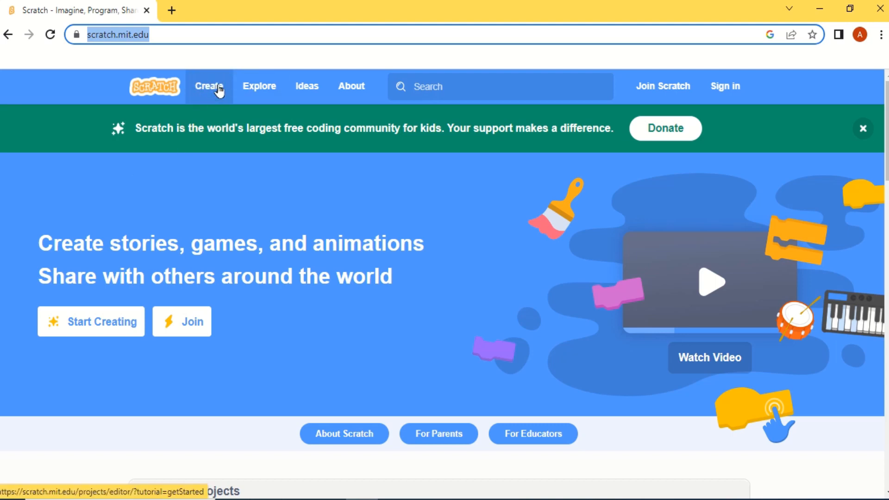
# Start a new Scratch project and wait for the editor with its tutorial window
pyautogui.click(208, 86)
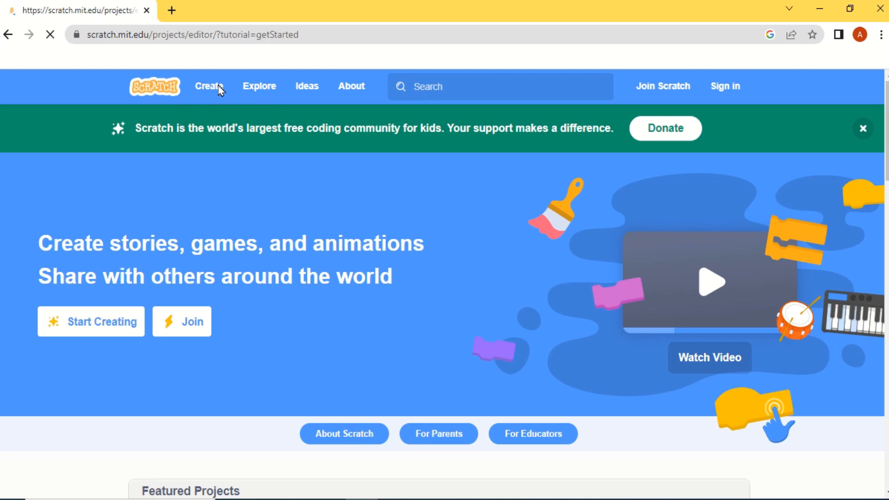
pyautogui.click(208, 86)
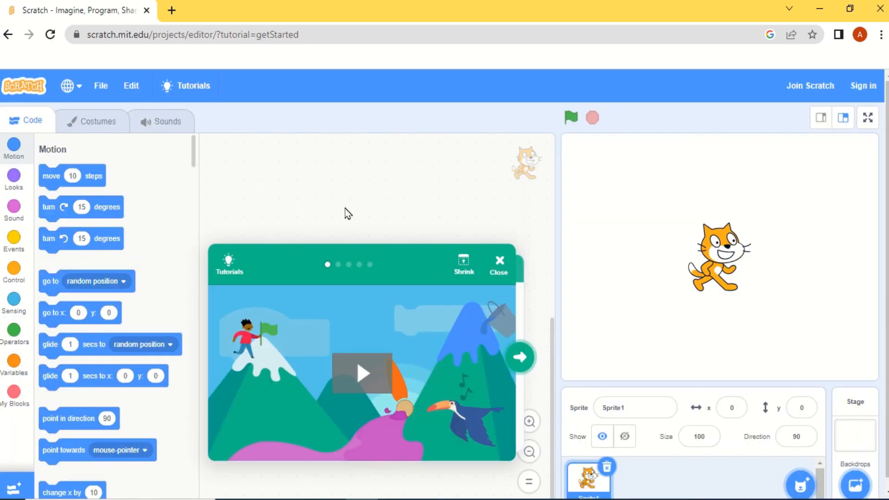
pyautogui.moveTo(251, 292)
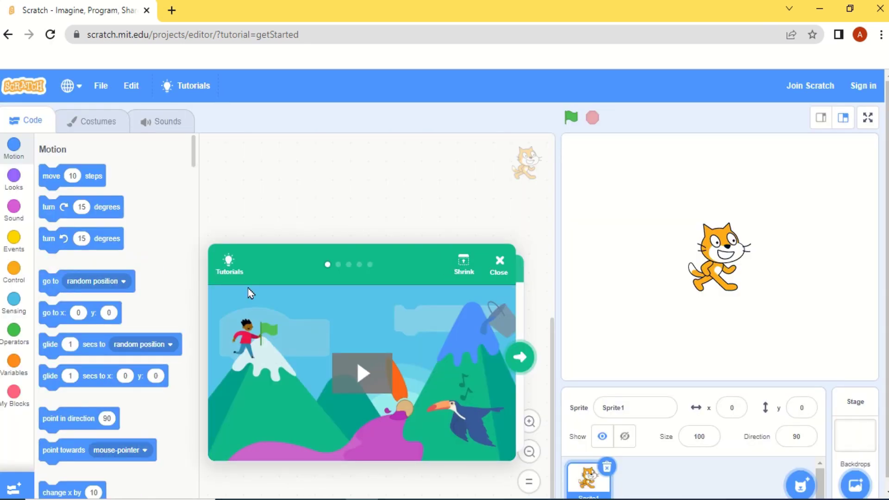
pyautogui.moveTo(232, 330)
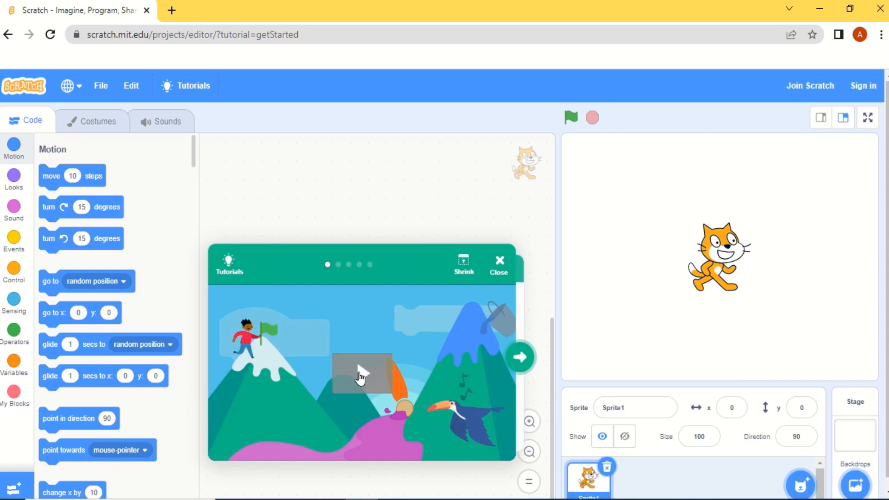
pyautogui.moveTo(466, 313)
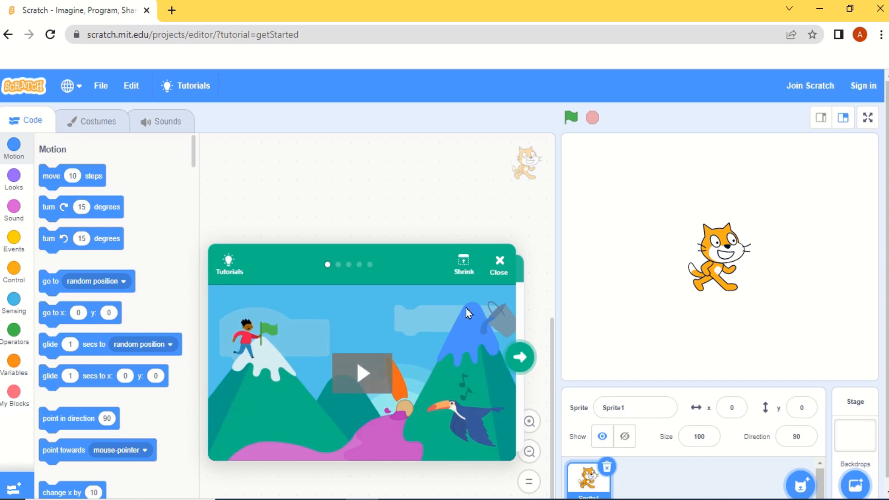
# Dismiss the Tutorials window to reveal the empty code area
pyautogui.click(498, 262)
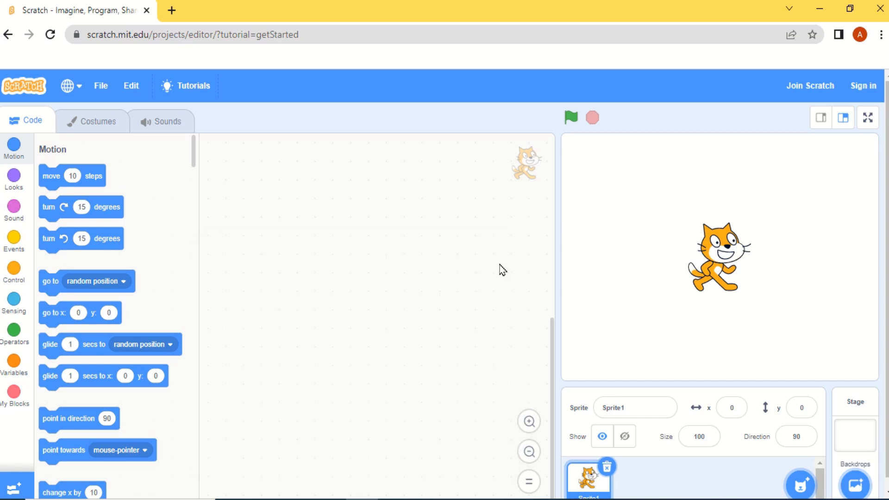
pyautogui.moveTo(651, 186)
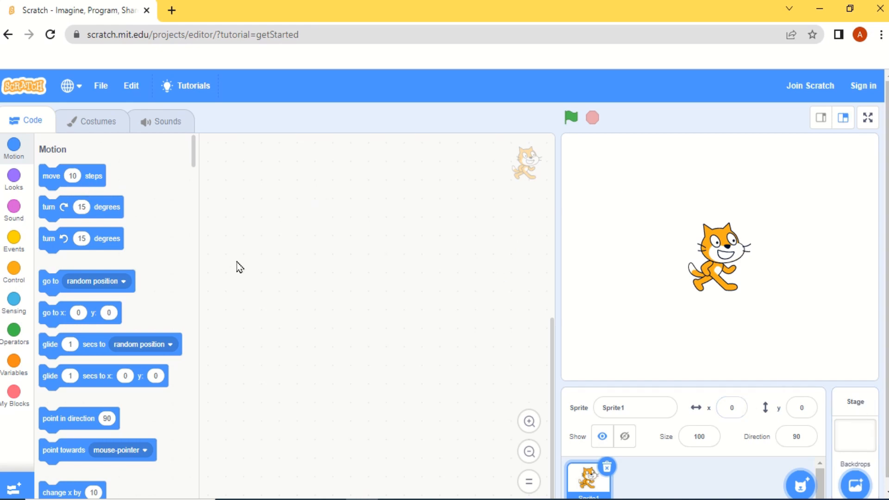
pyautogui.moveTo(751, 179)
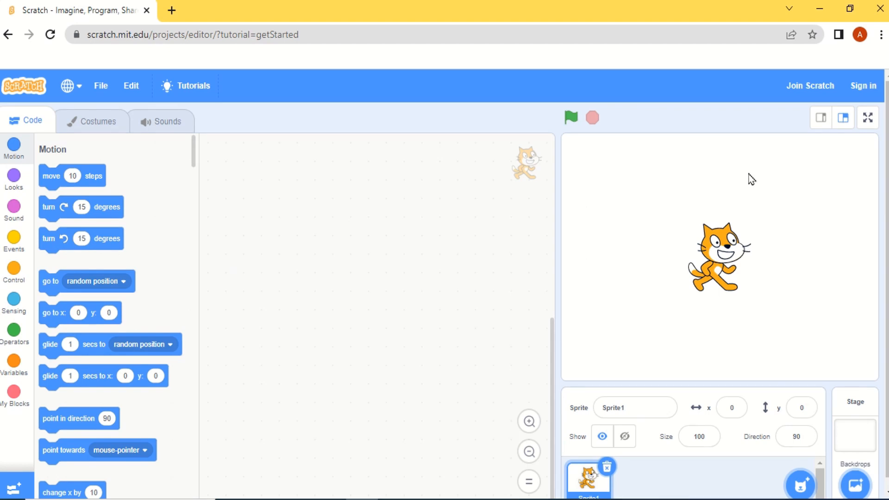
pyautogui.moveTo(702, 201)
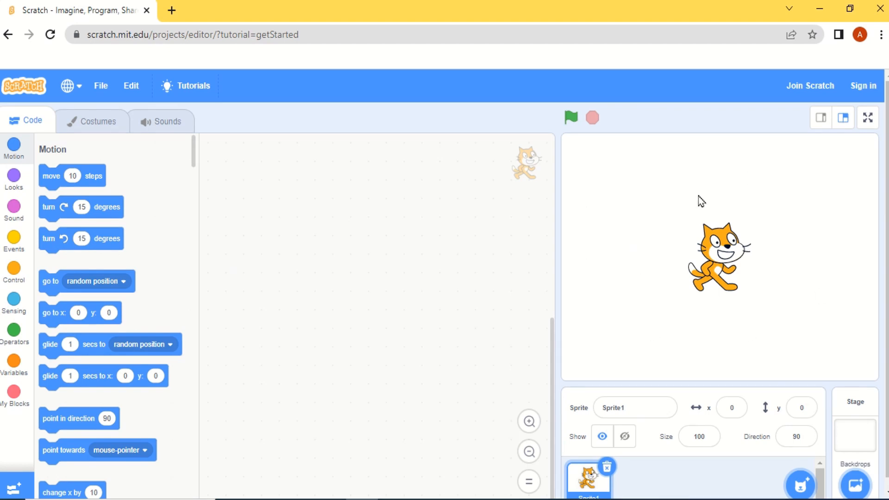
pyautogui.moveTo(632, 309)
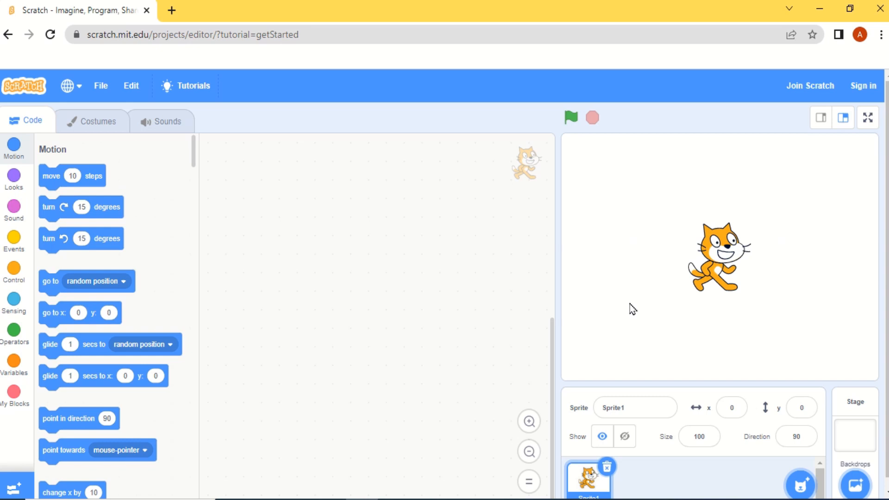
pyautogui.moveTo(628, 295)
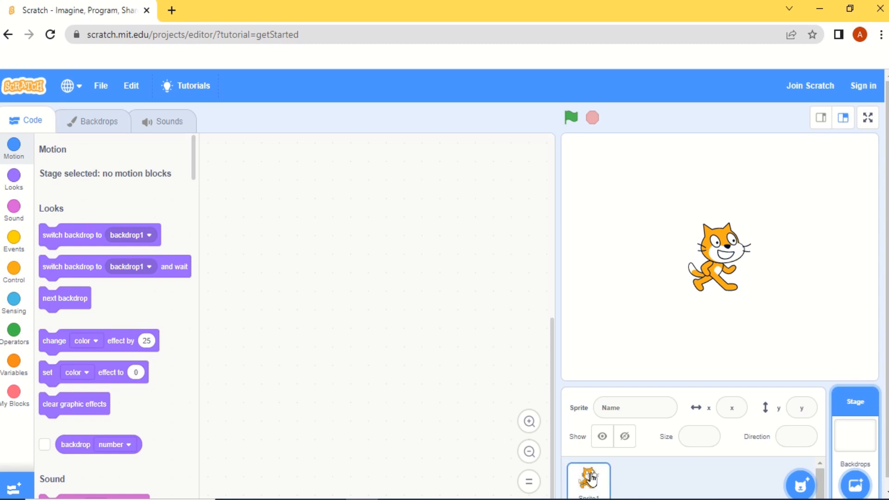
pyautogui.moveTo(717, 482)
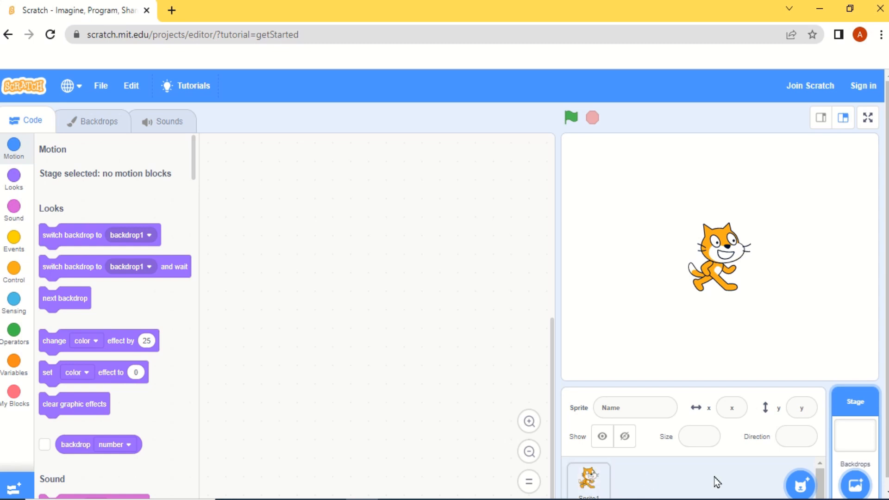
pyautogui.moveTo(672, 472)
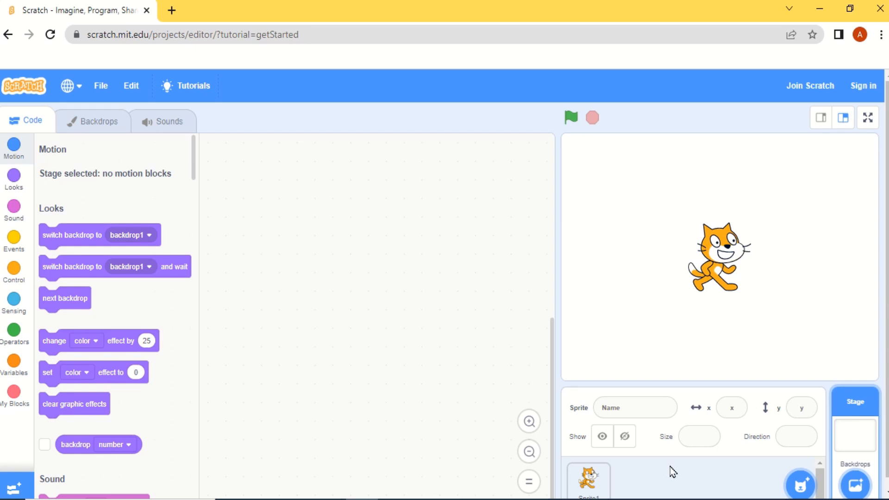
pyautogui.moveTo(692, 482)
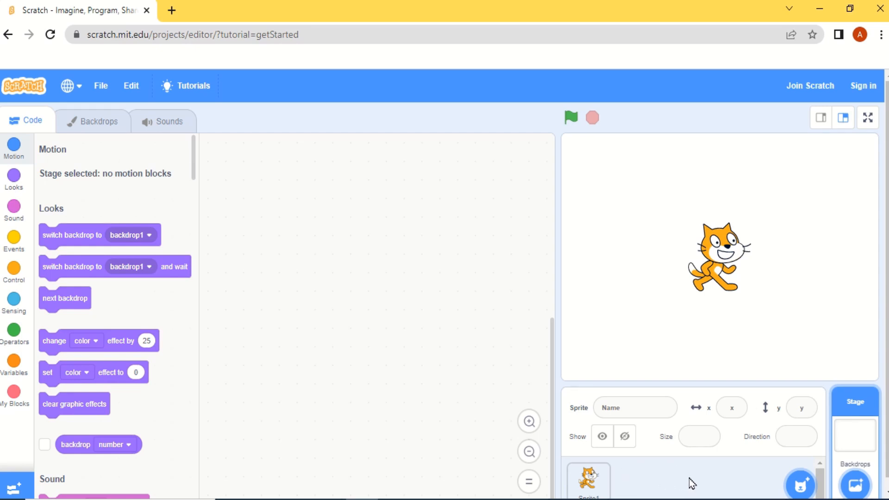
pyautogui.moveTo(781, 489)
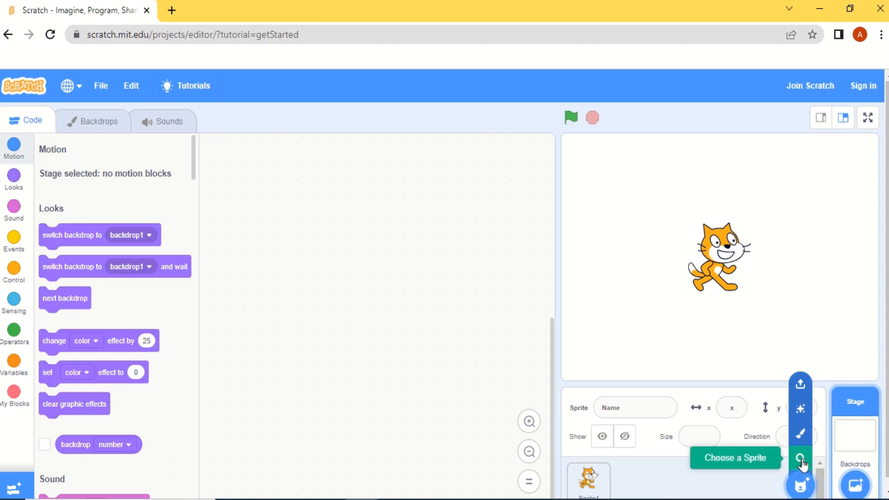
# Add the Avery sprite from the sprite library
pyautogui.click(800, 458)
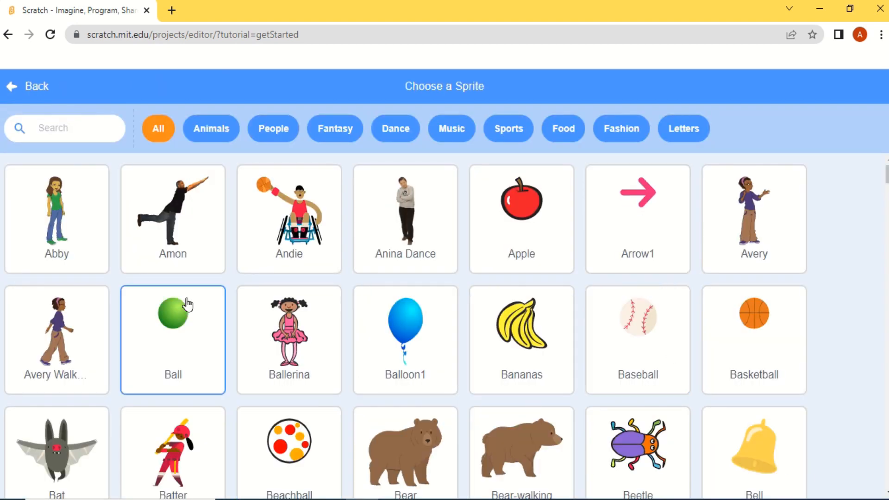
pyautogui.moveTo(869, 203)
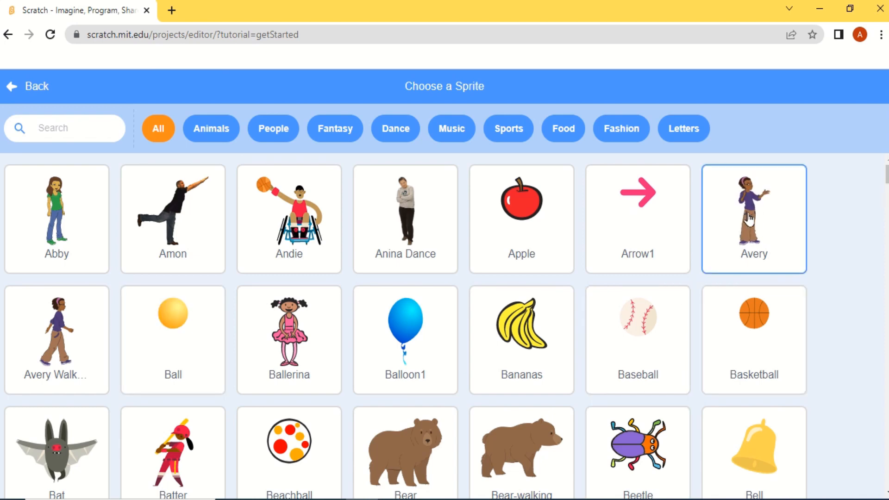
pyautogui.click(753, 218)
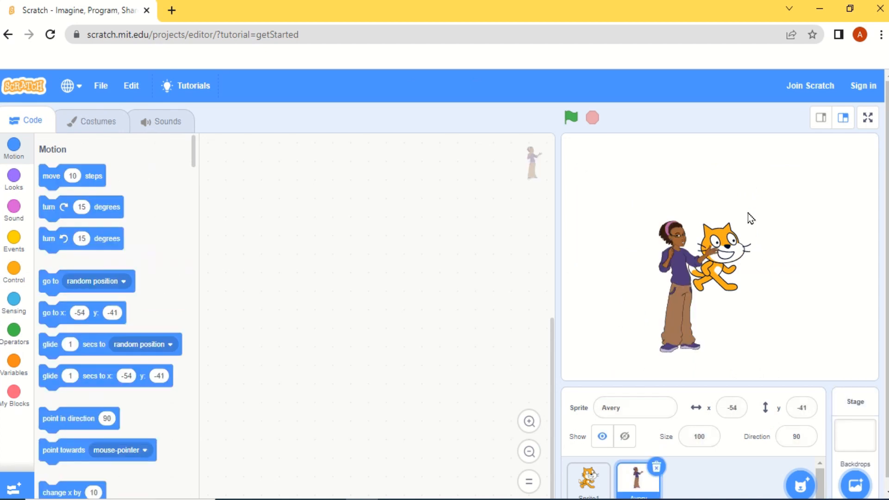
pyautogui.moveTo(608, 460)
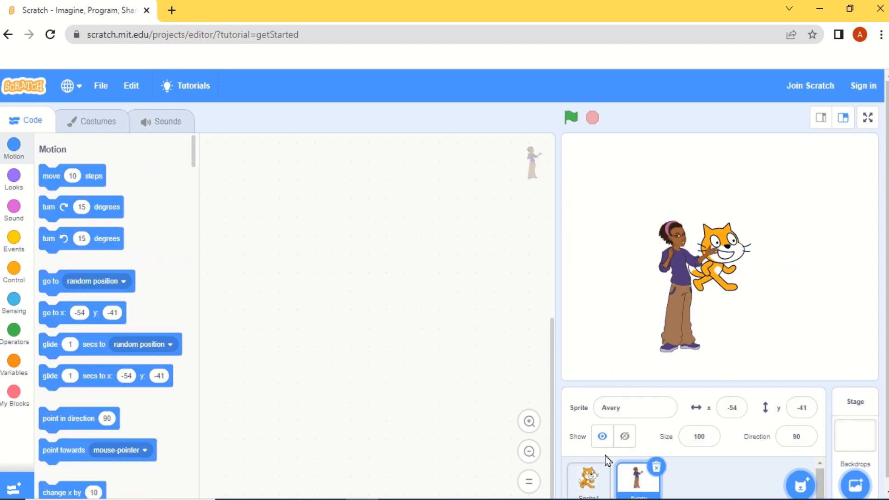
pyautogui.moveTo(678, 483)
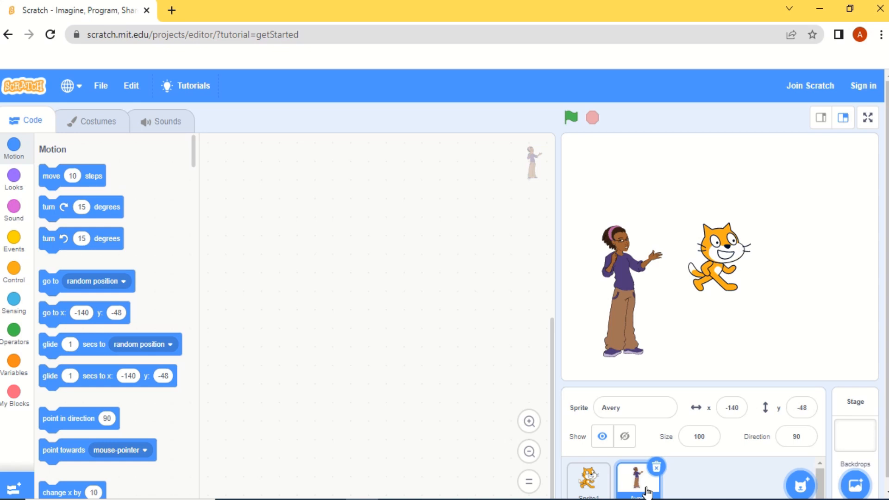
pyautogui.moveTo(677, 489)
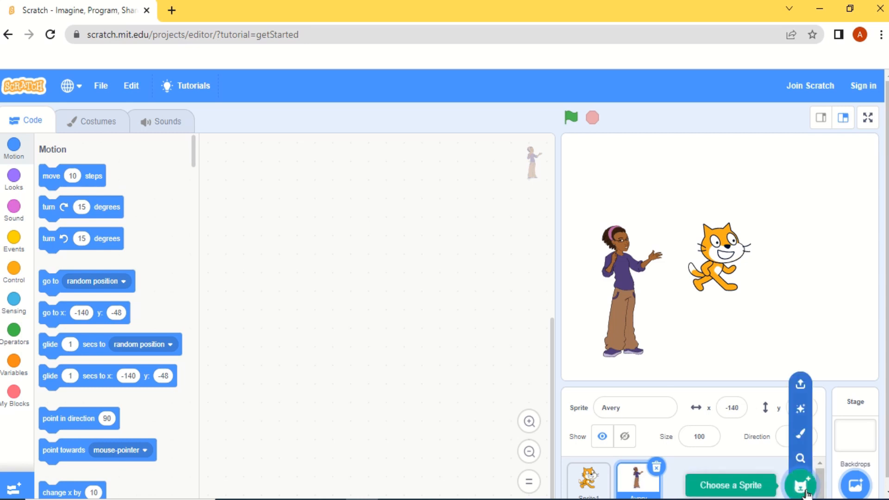
pyautogui.moveTo(800, 458)
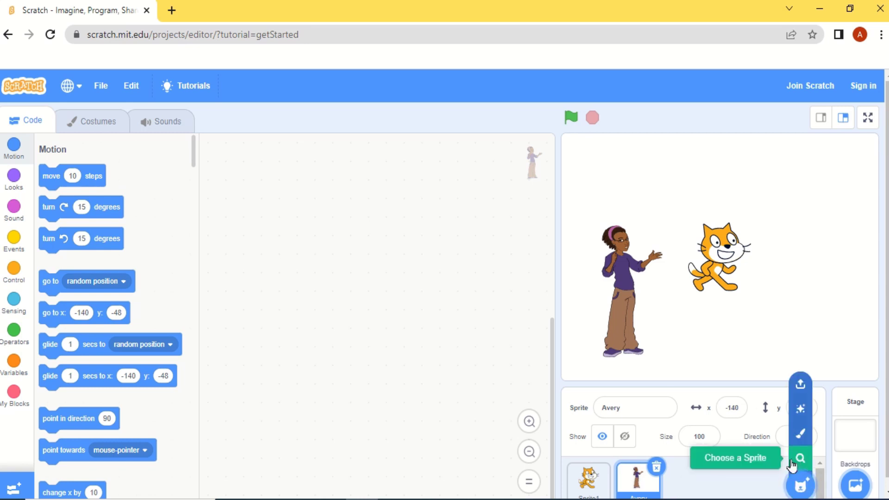
pyautogui.moveTo(800, 384)
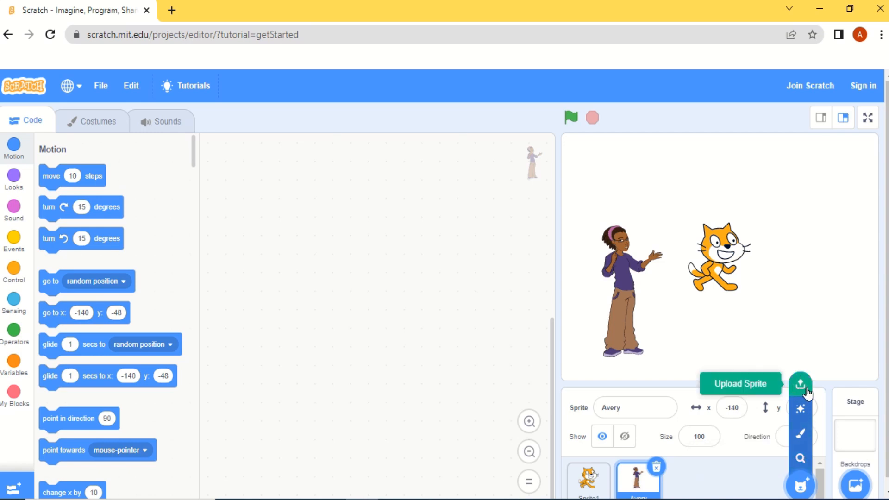
# Upload the 'scratch' image from Desktop > Shorts > images as a sprite
pyautogui.click(800, 383)
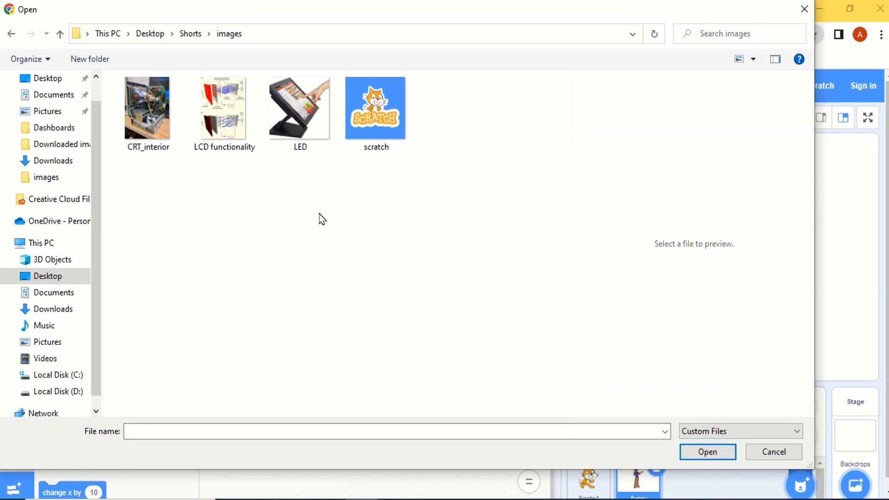
pyautogui.moveTo(260, 223)
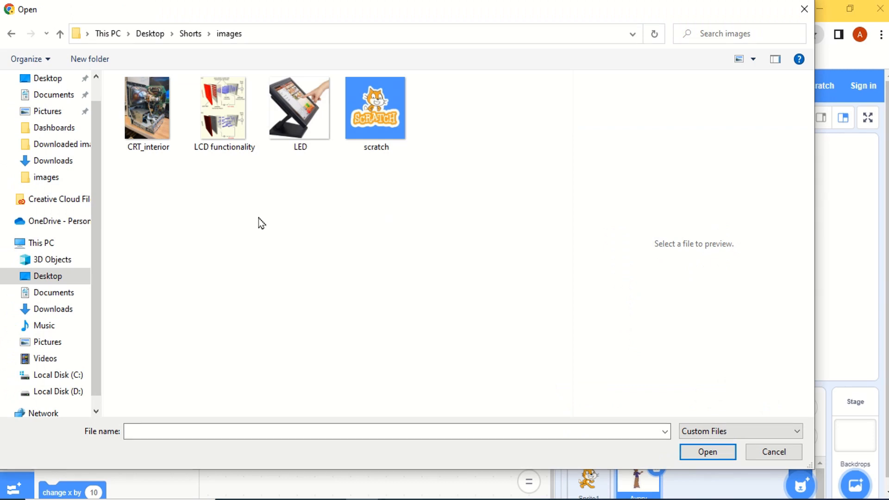
pyautogui.moveTo(439, 148)
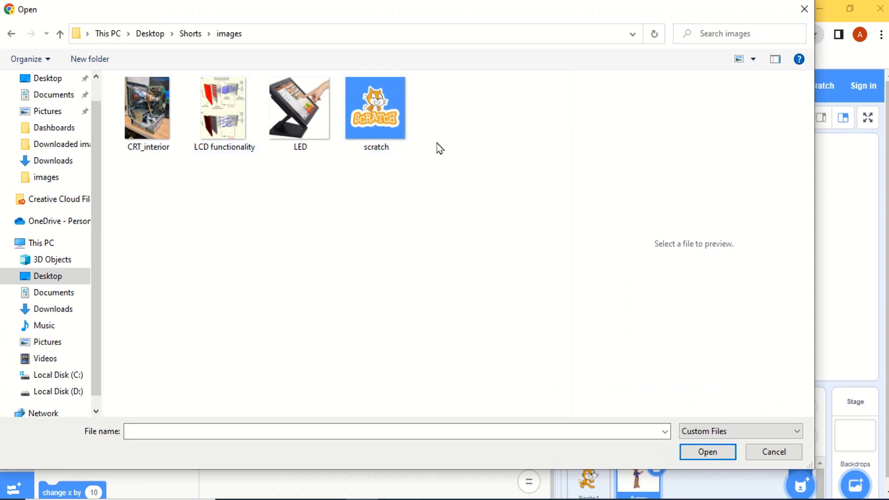
pyautogui.click(376, 108)
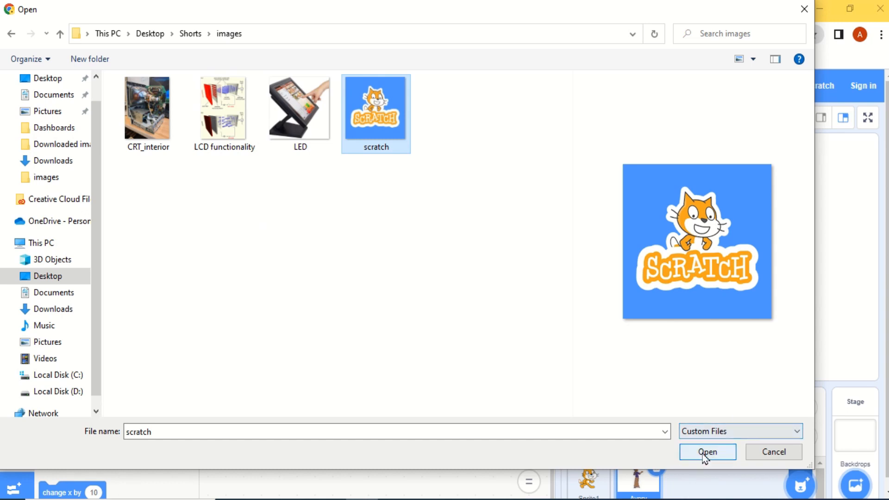
pyautogui.click(707, 452)
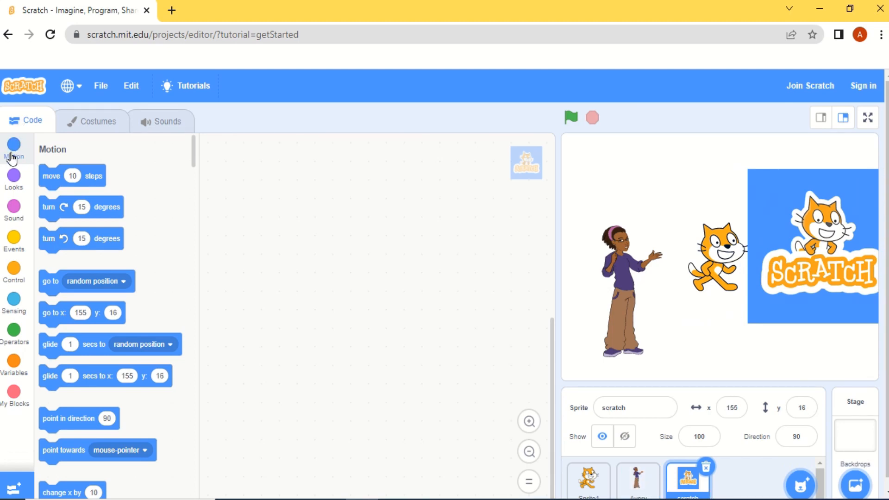
pyautogui.moveTo(13, 178)
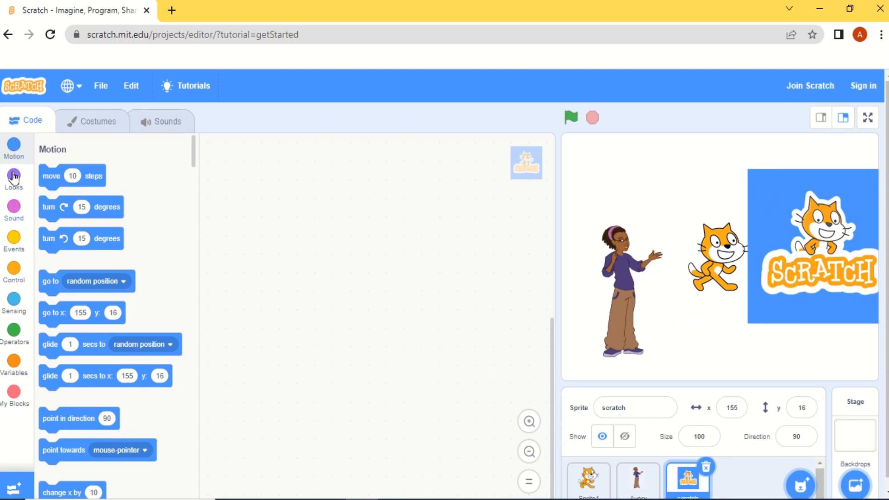
pyautogui.moveTo(8, 299)
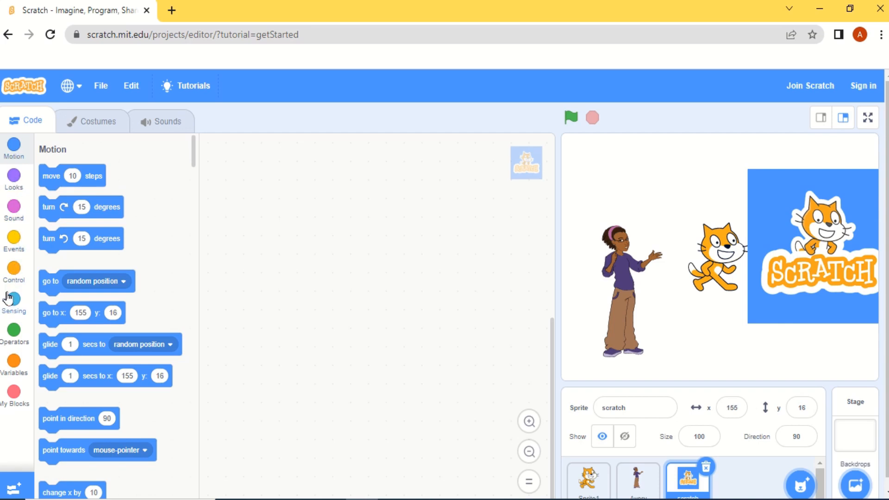
pyautogui.moveTo(14, 332)
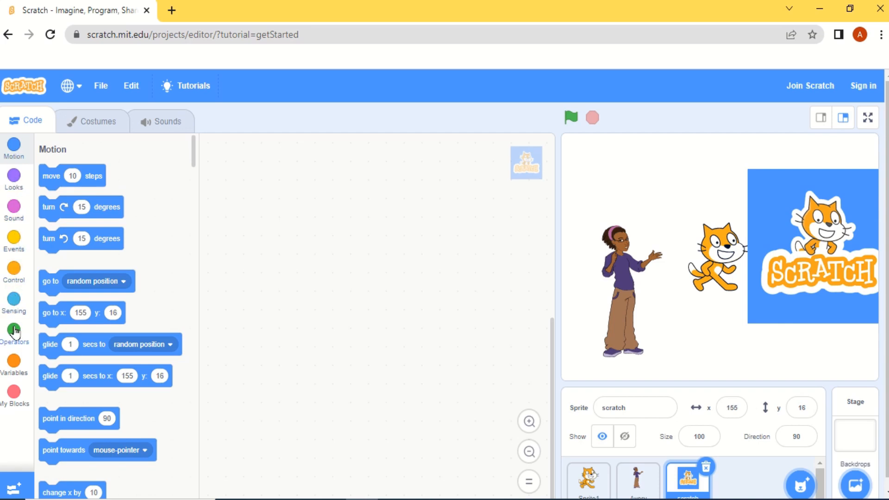
pyautogui.moveTo(14, 408)
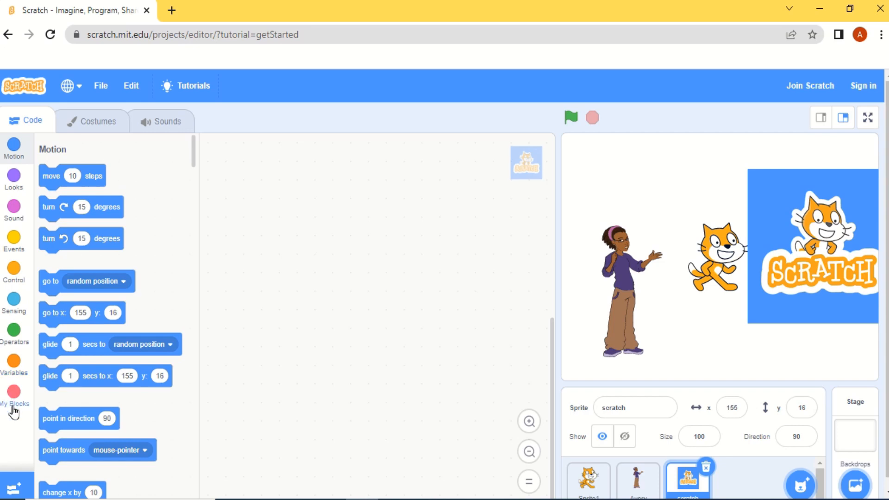
pyautogui.moveTo(90, 237)
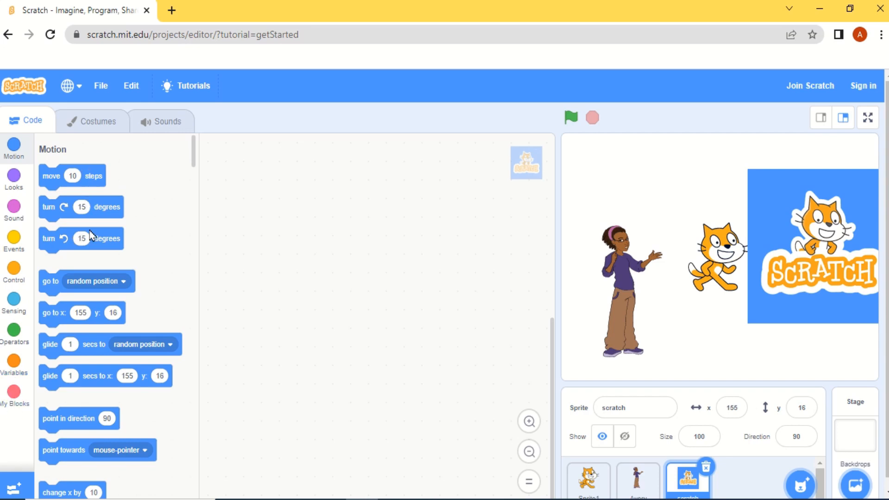
pyautogui.moveTo(84, 369)
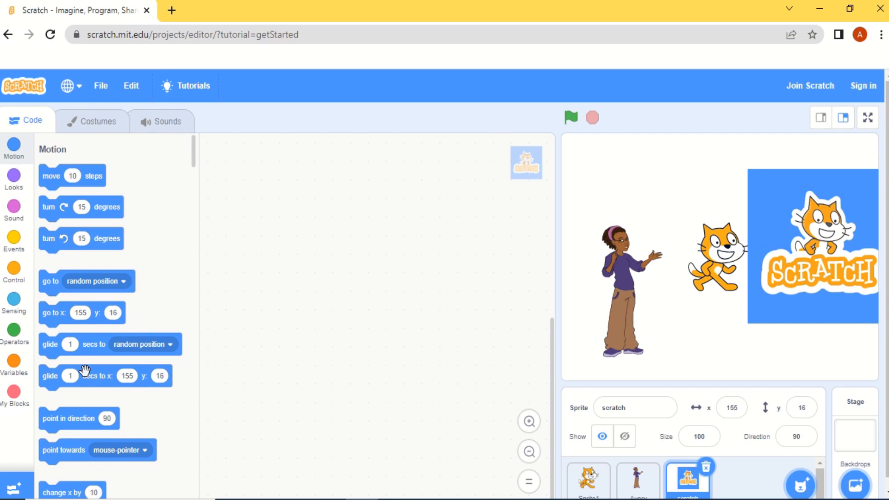
pyautogui.moveTo(274, 250)
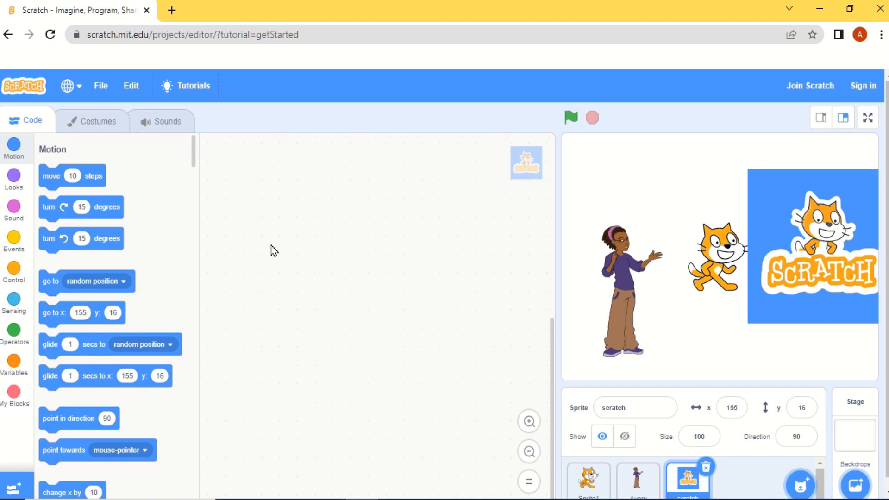
pyautogui.moveTo(301, 288)
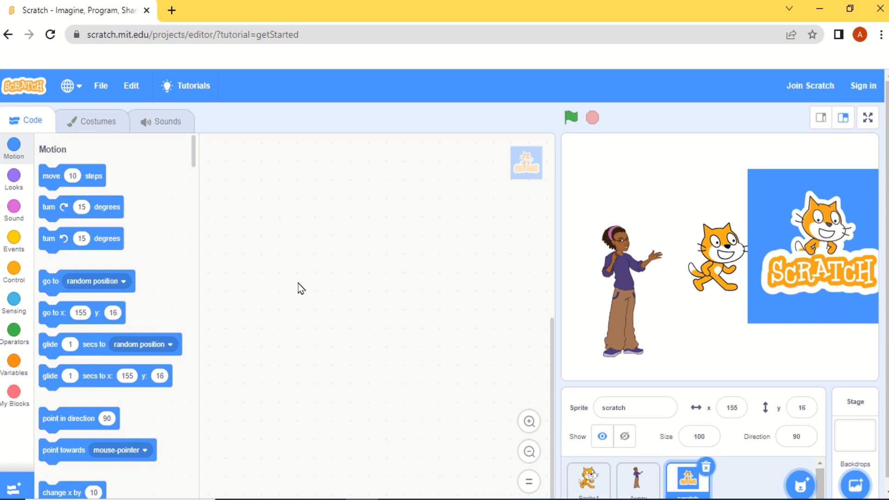
pyautogui.moveTo(88, 154)
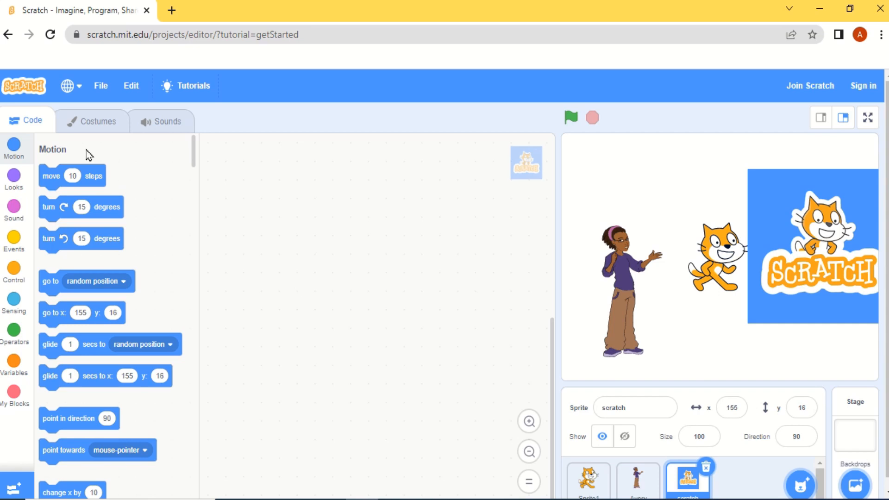
pyautogui.moveTo(327, 236)
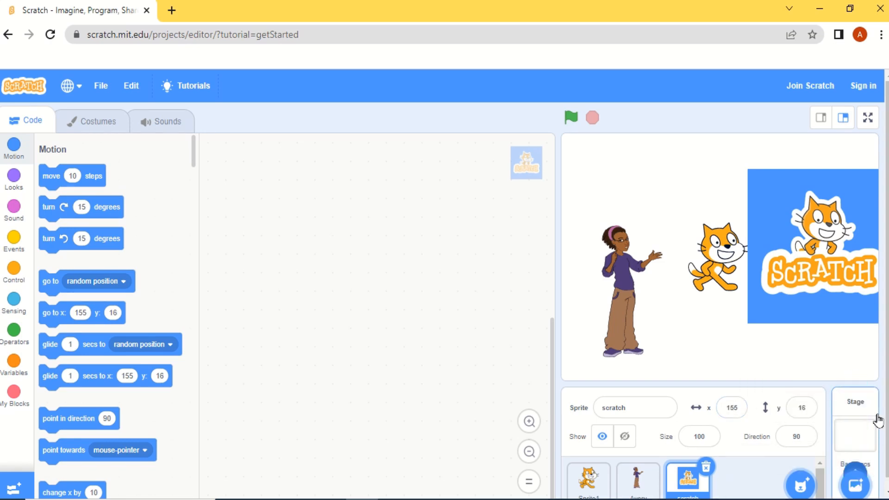
pyautogui.moveTo(709, 298)
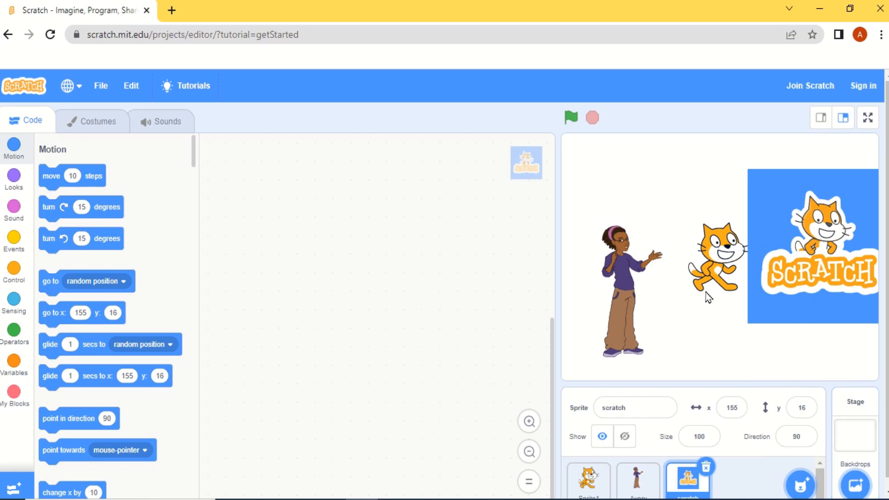
pyautogui.moveTo(267, 365)
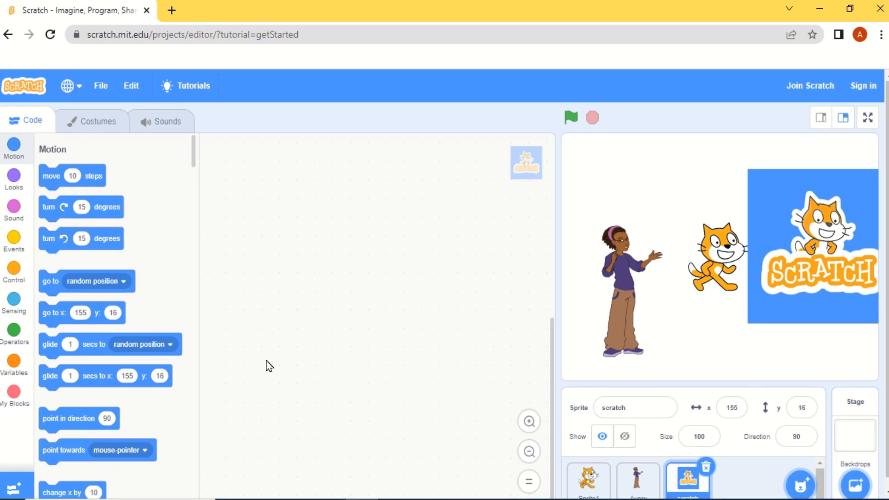
pyautogui.moveTo(259, 363)
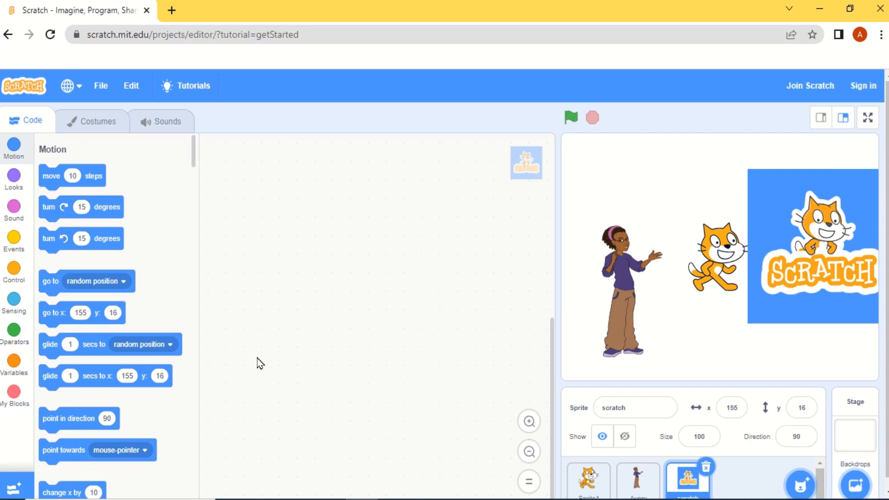
# Delete the scratch logo sprite and select Sprite1, the cat
pyautogui.click(588, 479)
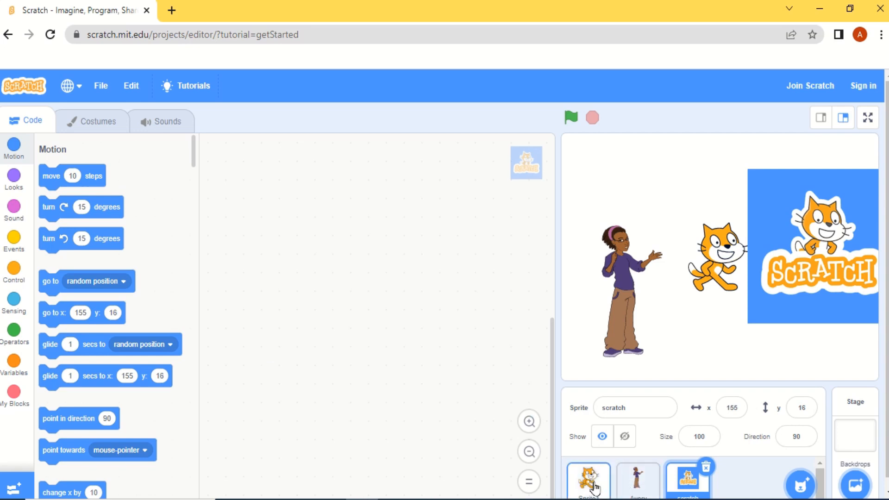
pyautogui.moveTo(720, 472)
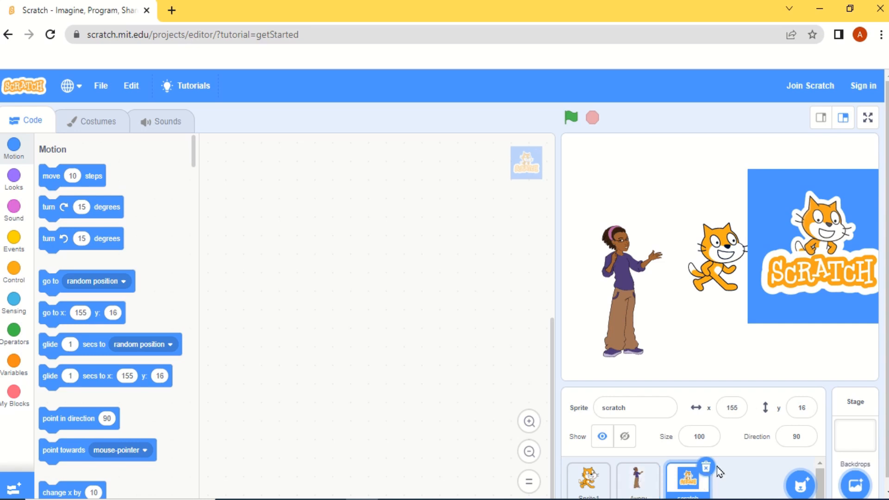
pyautogui.click(706, 466)
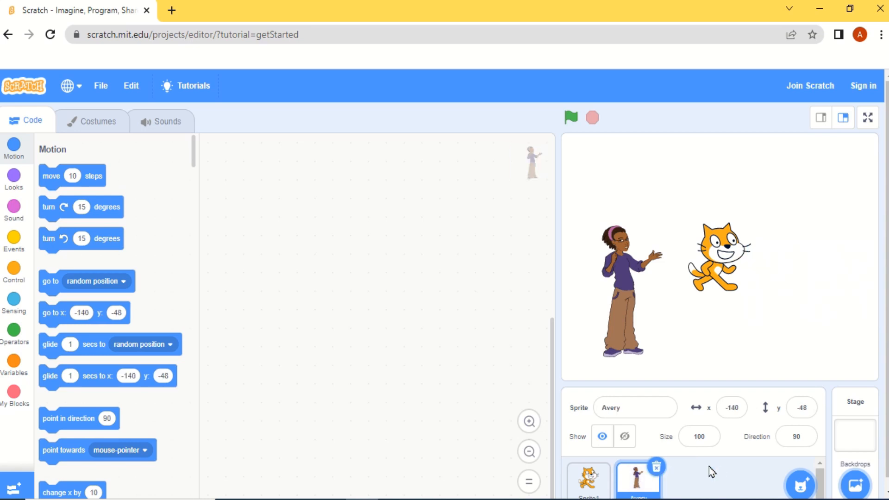
pyautogui.click(588, 480)
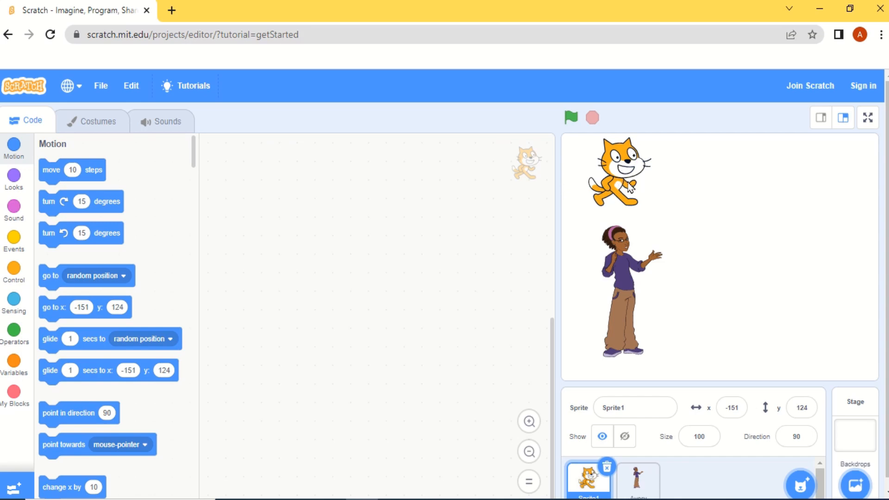
pyautogui.moveTo(563, 430)
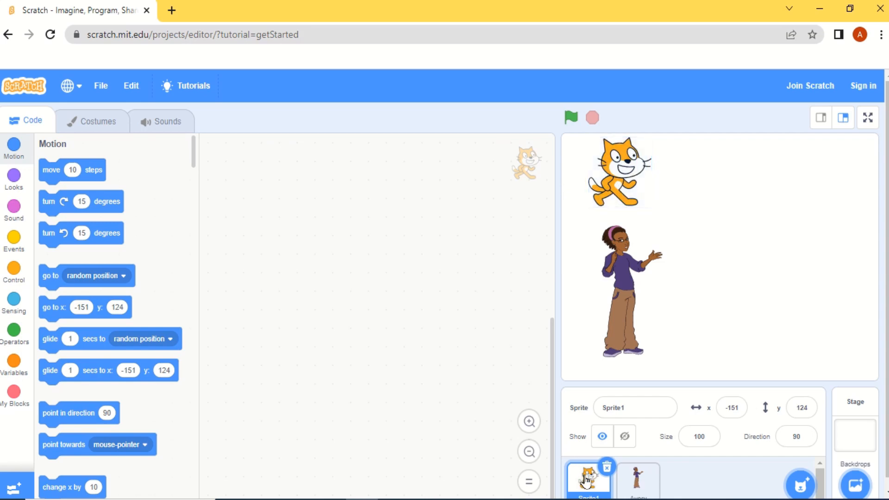
pyautogui.moveTo(35, 150)
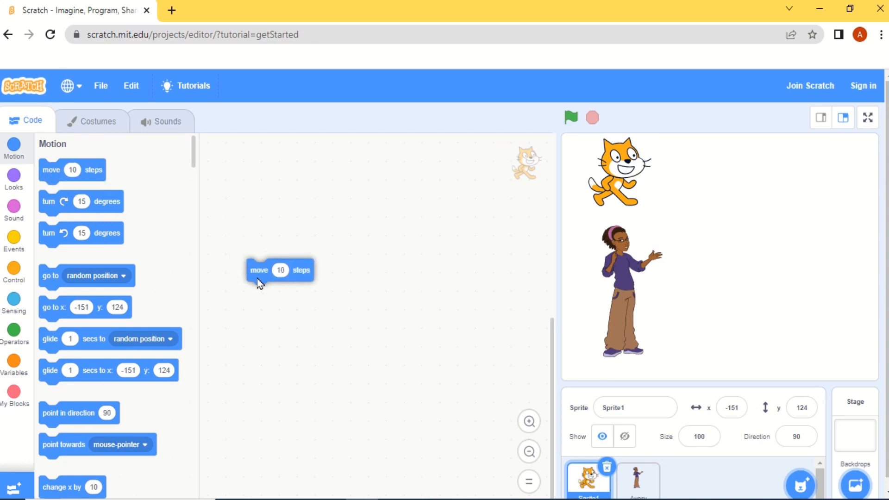
pyautogui.moveTo(278, 276)
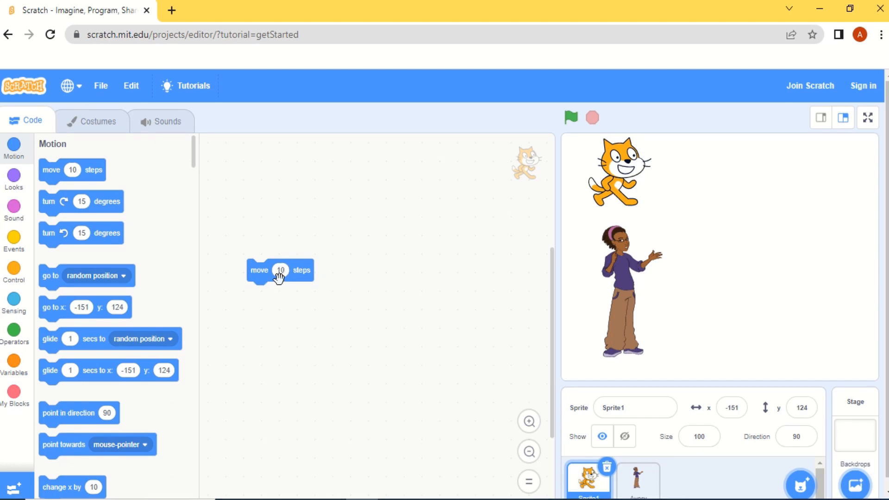
pyautogui.moveTo(283, 291)
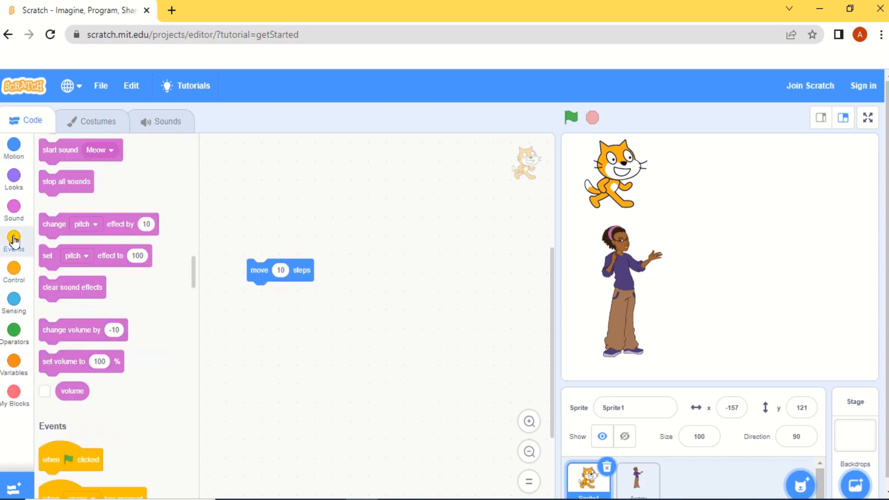
# Show the Events block category for the cat's script
pyautogui.click(13, 241)
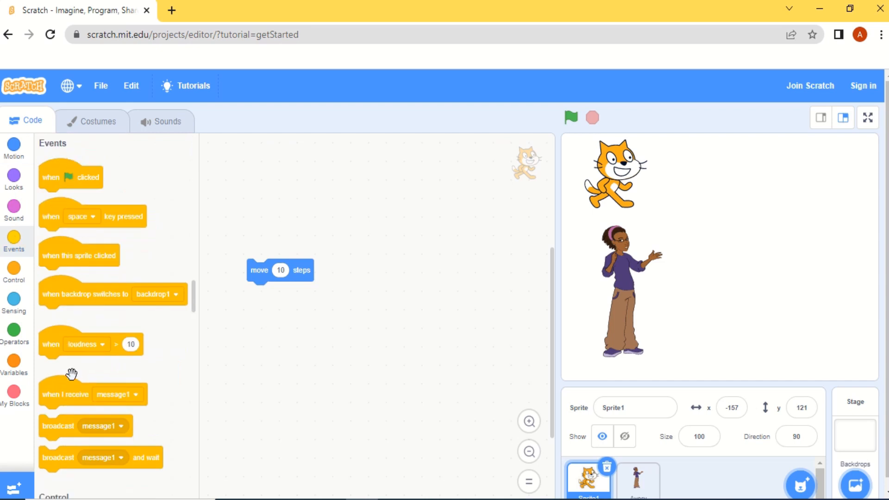
pyautogui.moveTo(89, 180)
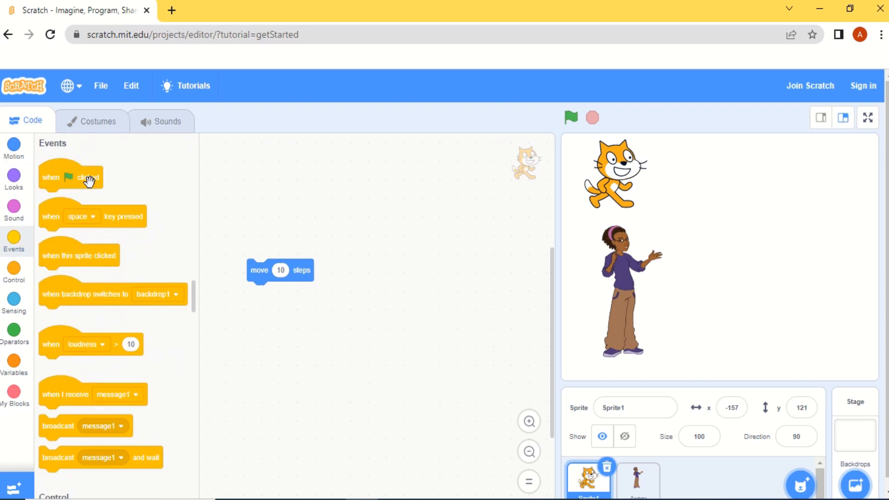
pyautogui.moveTo(268, 251)
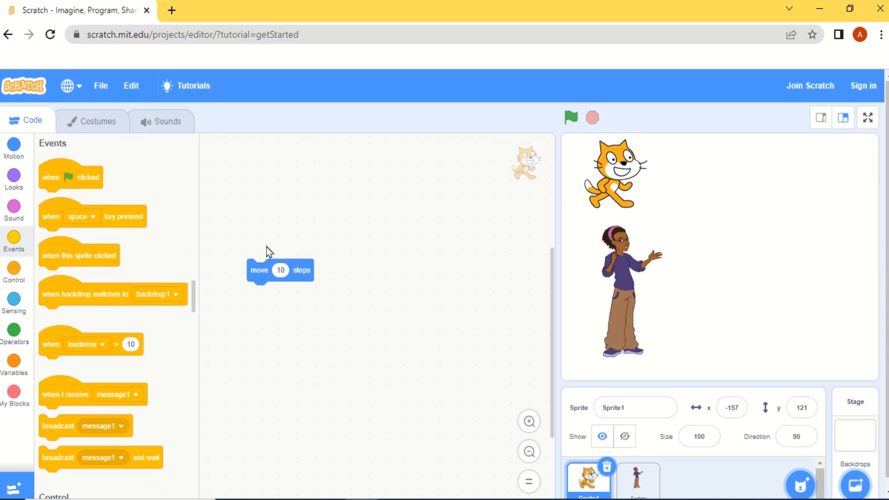
pyautogui.moveTo(76, 182)
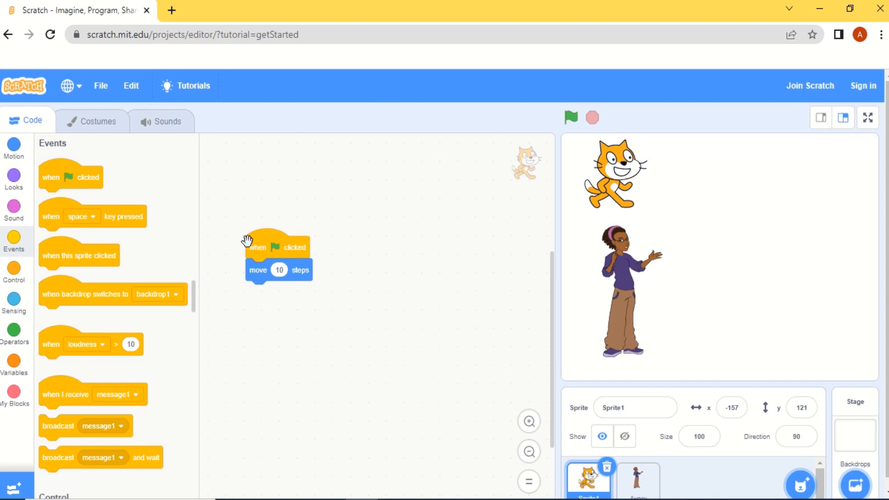
pyautogui.moveTo(257, 271)
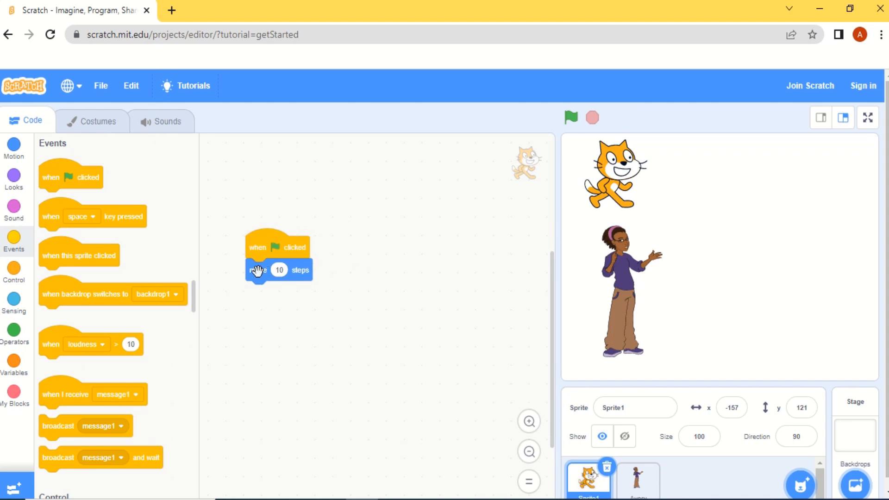
pyautogui.moveTo(299, 276)
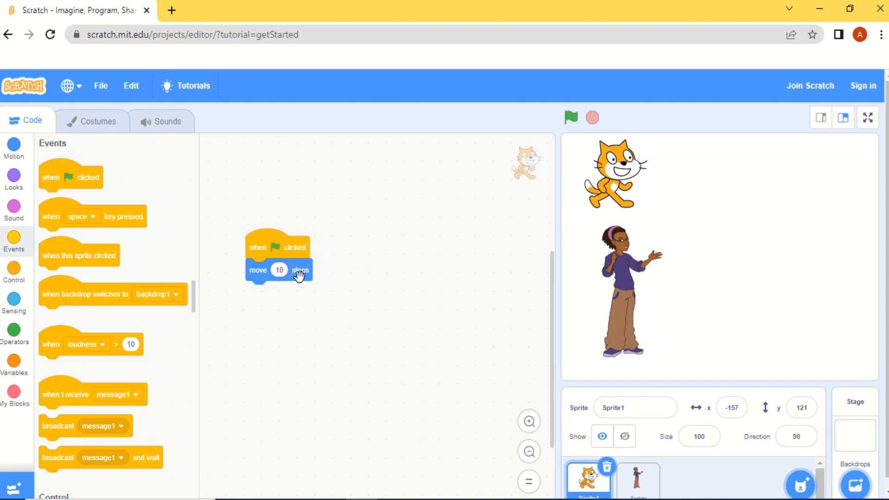
pyautogui.moveTo(296, 281)
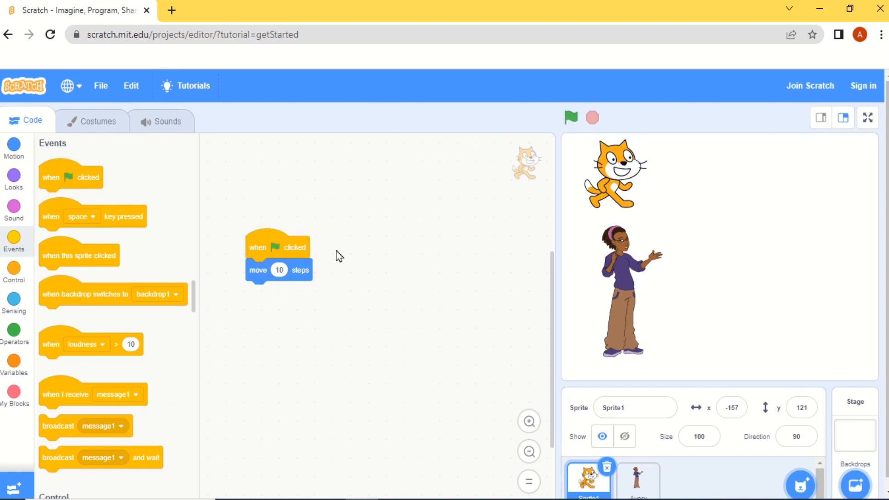
pyautogui.moveTo(599, 169)
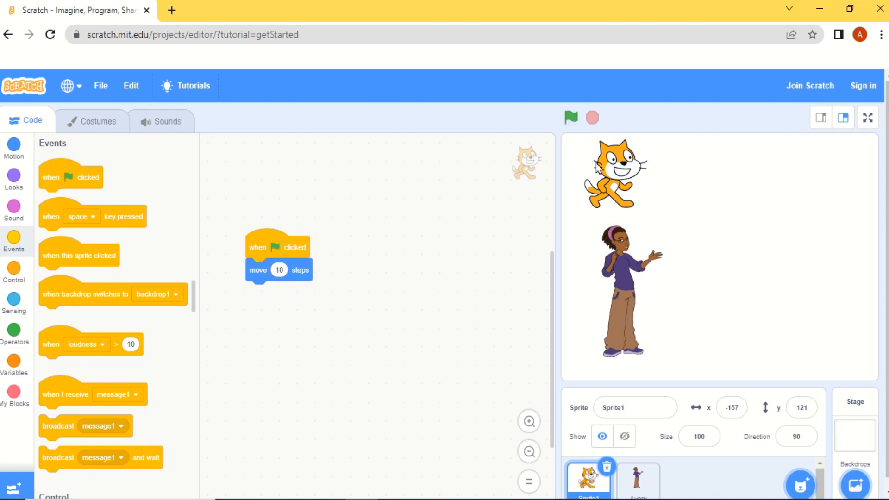
pyautogui.moveTo(599, 170)
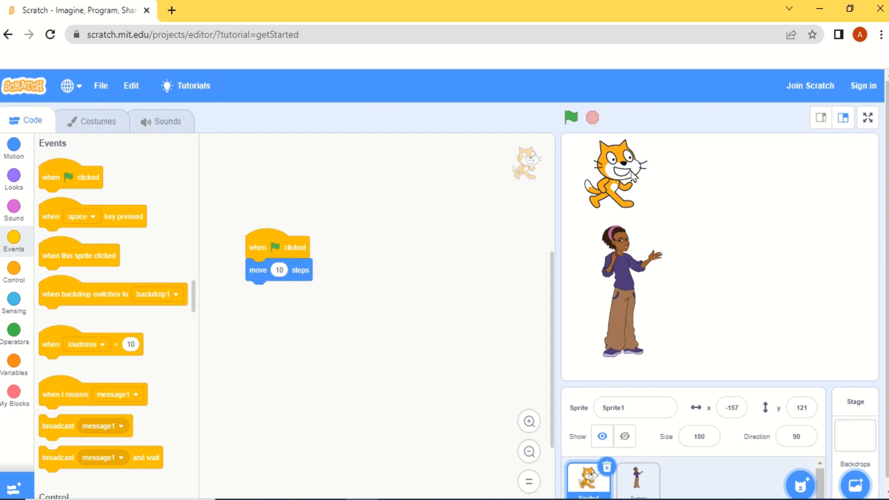
pyautogui.moveTo(638, 186)
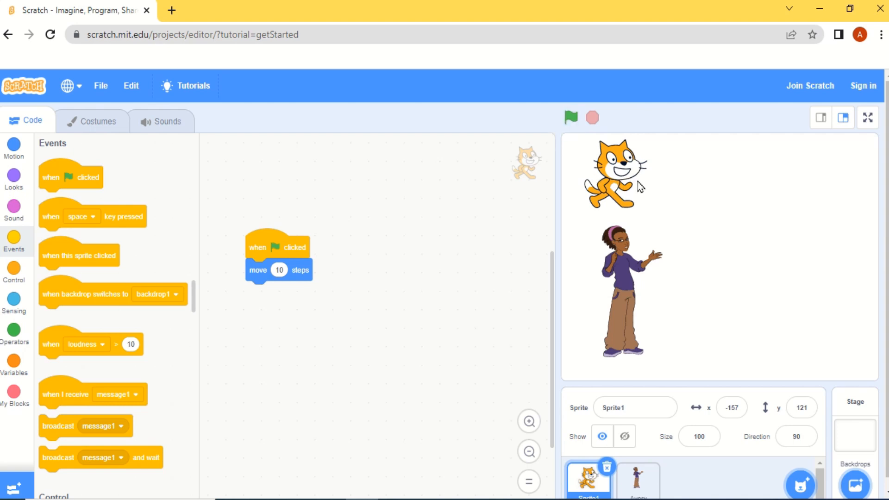
pyautogui.moveTo(570, 118)
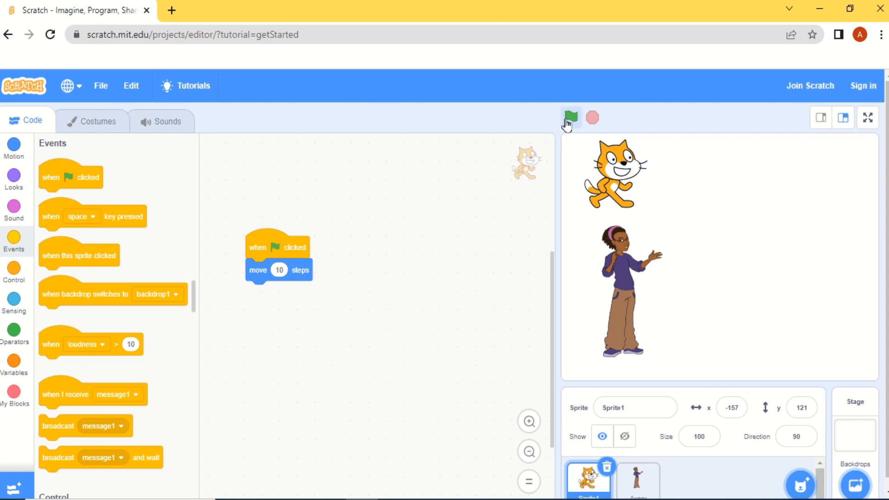
# Run the green flag script to test the cat's move, then show Control blocks
pyautogui.click(571, 118)
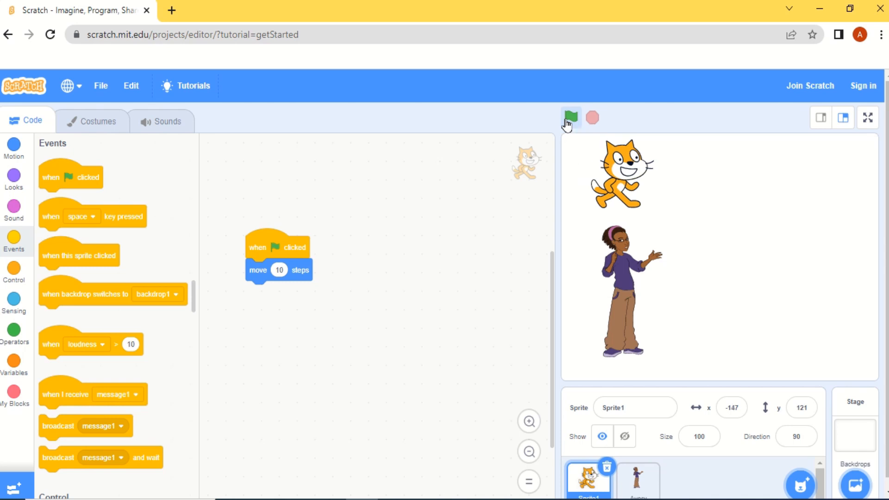
pyautogui.click(15, 274)
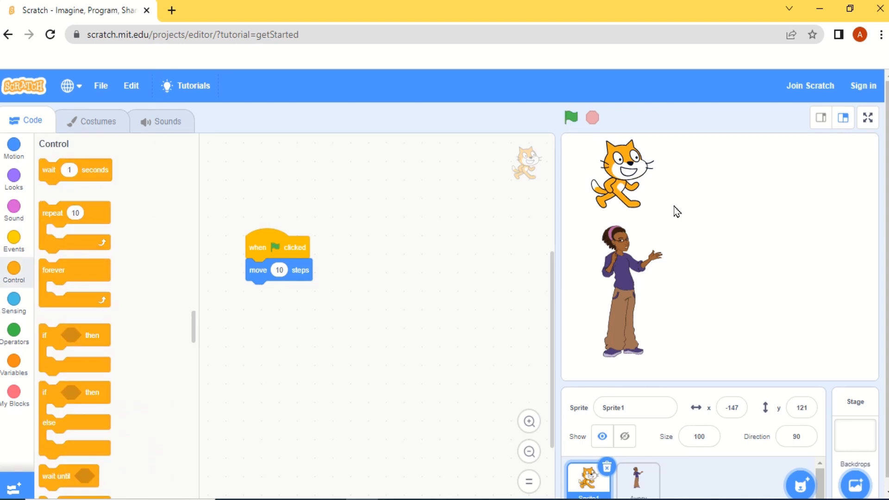
pyautogui.moveTo(708, 176)
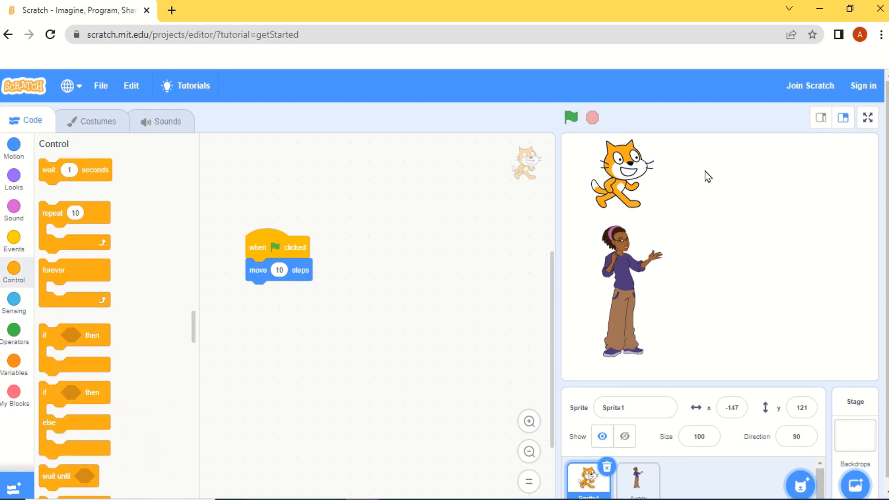
pyautogui.moveTo(724, 182)
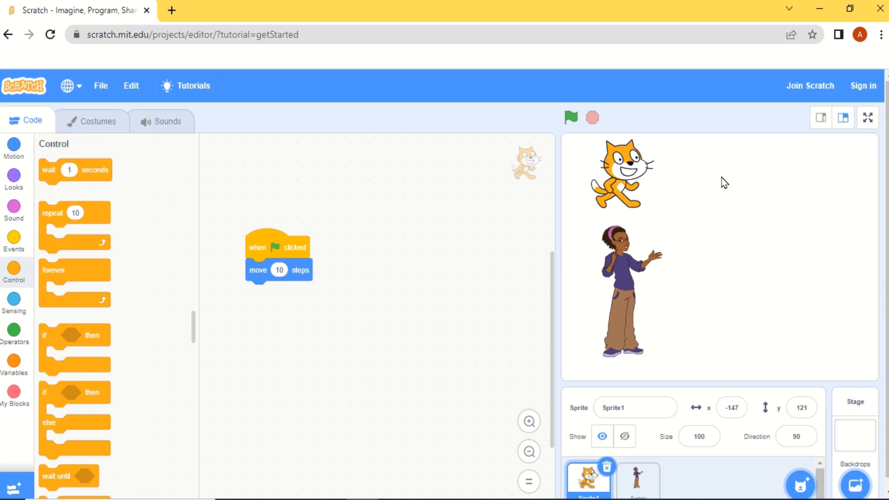
pyautogui.moveTo(13, 278)
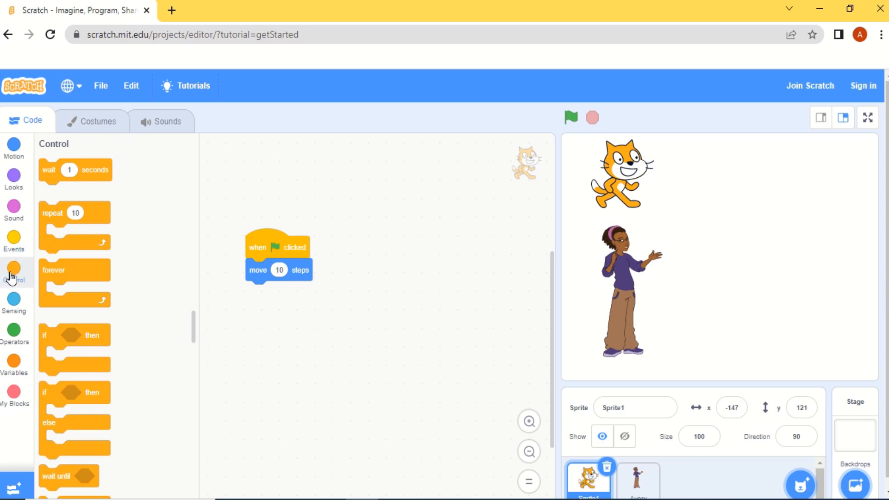
pyautogui.moveTo(51, 214)
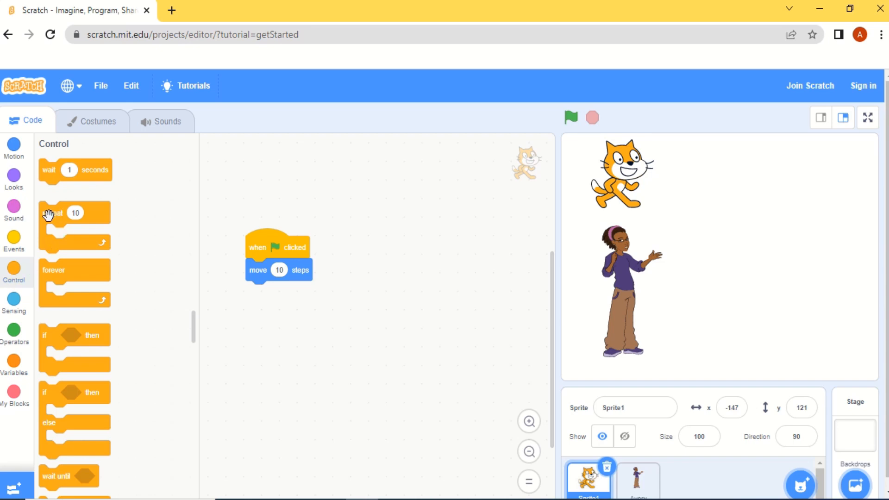
pyautogui.moveTo(49, 216)
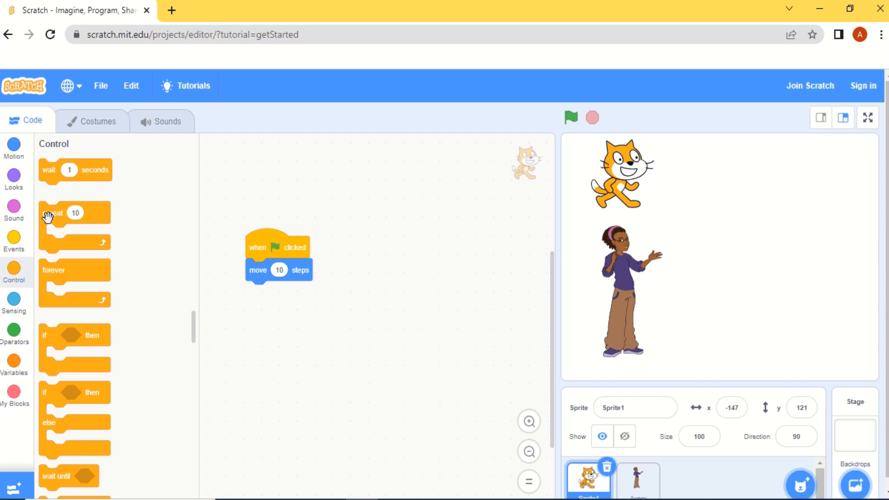
pyautogui.moveTo(51, 217)
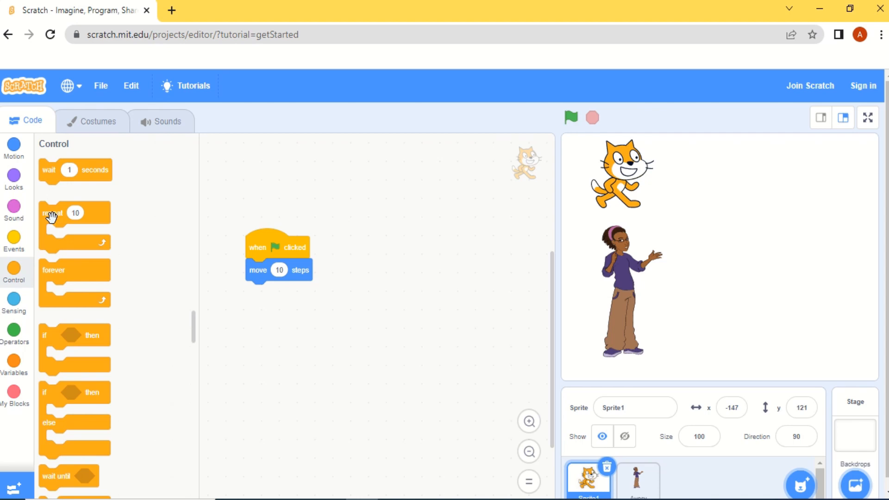
pyautogui.moveTo(57, 218)
pyautogui.write('5')
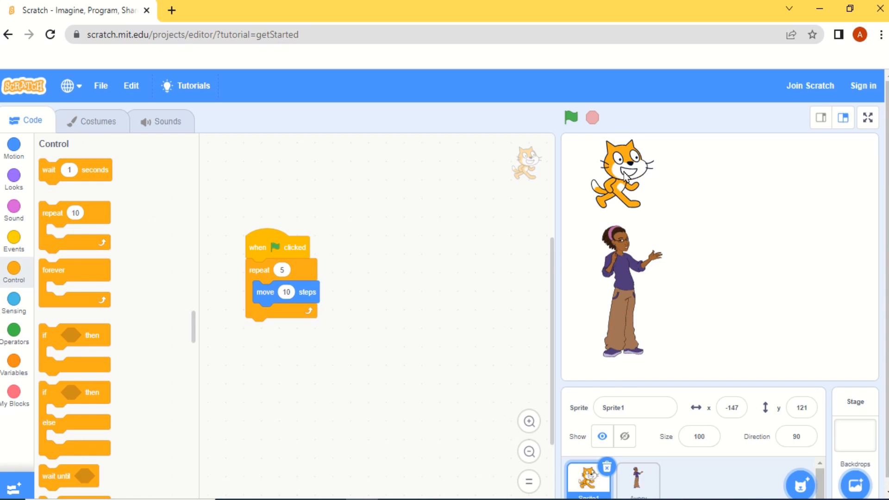
# Run the green flag so the cat walks through its repeat 5 loop
pyautogui.click(570, 118)
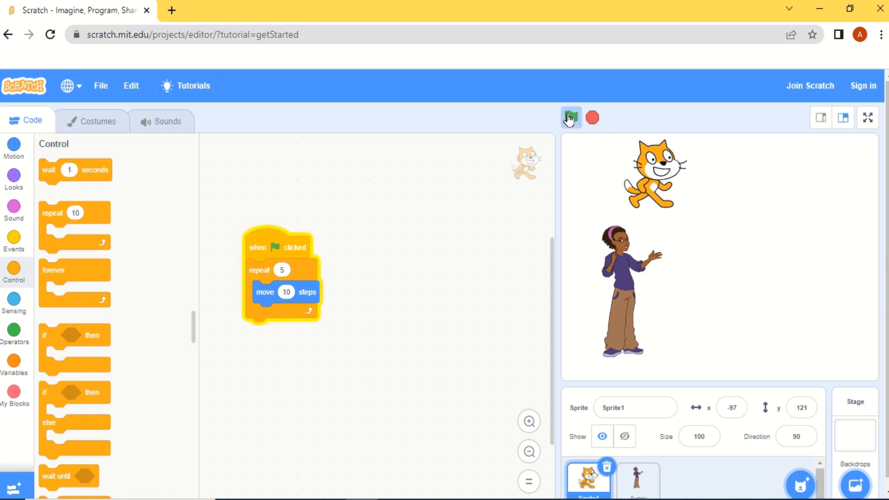
pyautogui.click(570, 118)
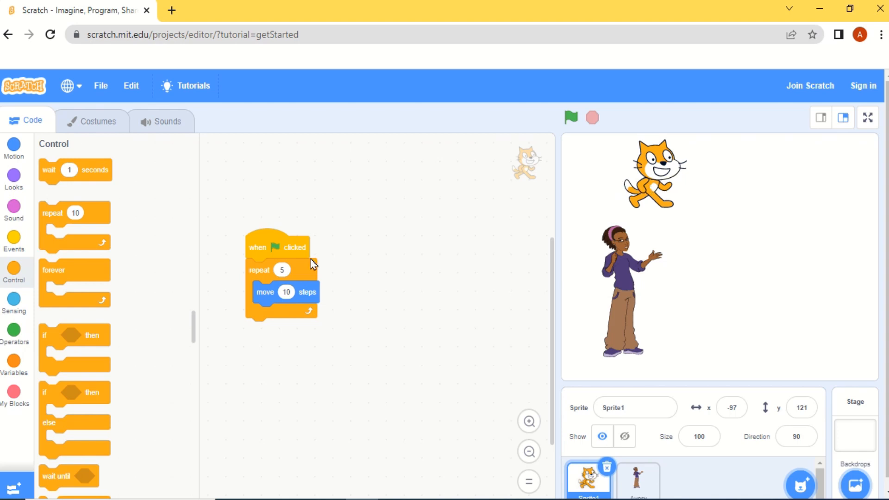
pyautogui.moveTo(303, 292)
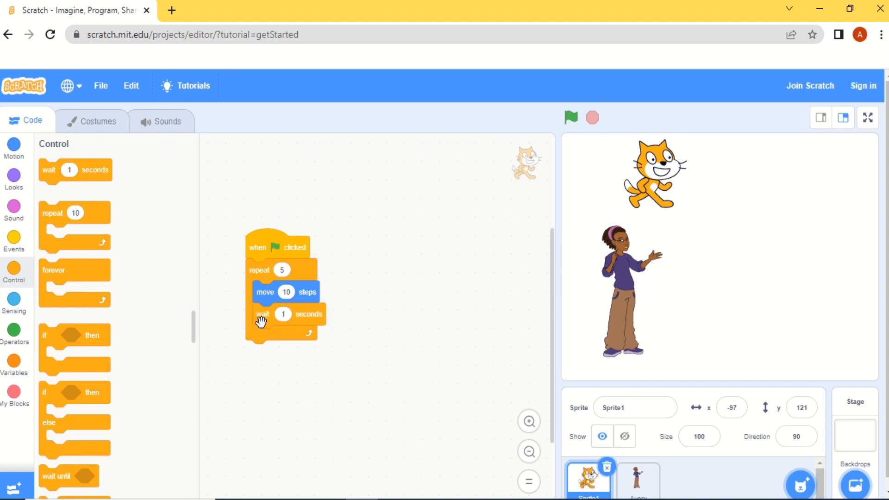
pyautogui.moveTo(623, 166)
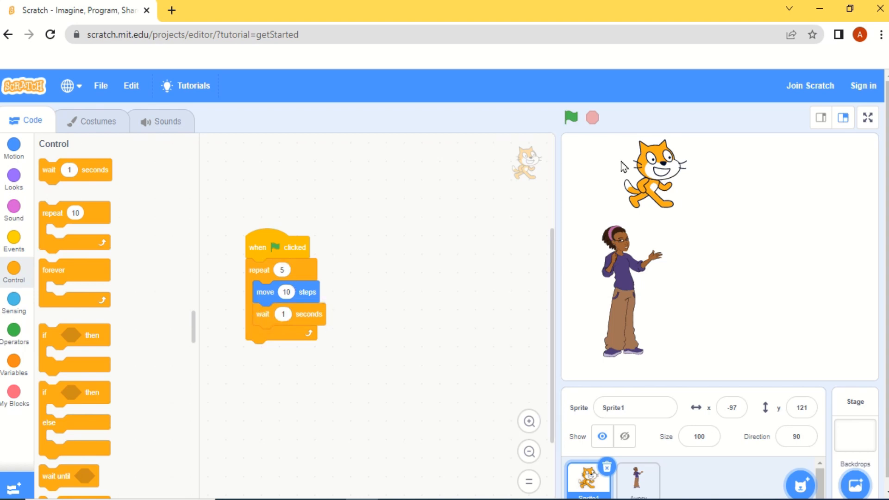
pyautogui.moveTo(571, 117)
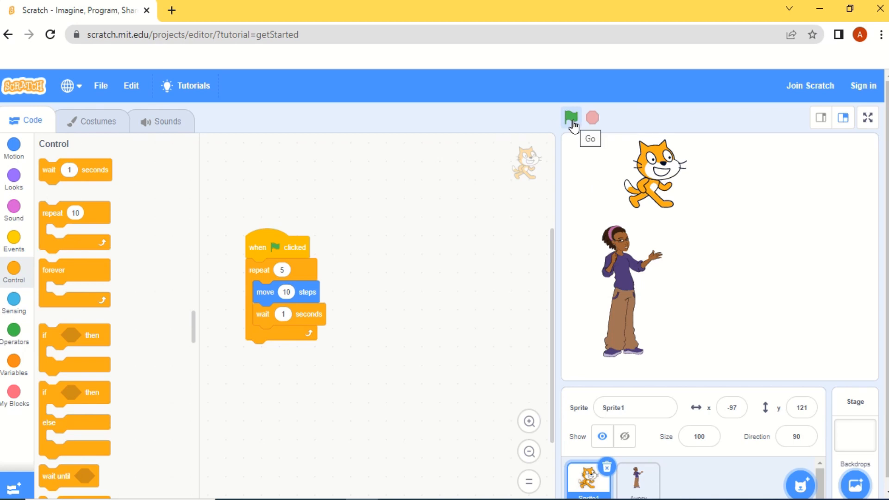
# Run the green flag to watch the cat hop 10 steps with pauses
pyautogui.click(570, 118)
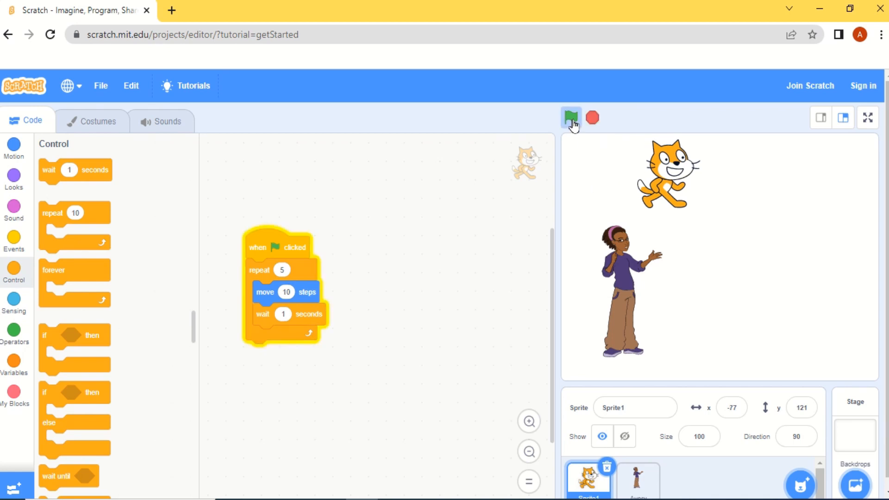
pyautogui.click(570, 118)
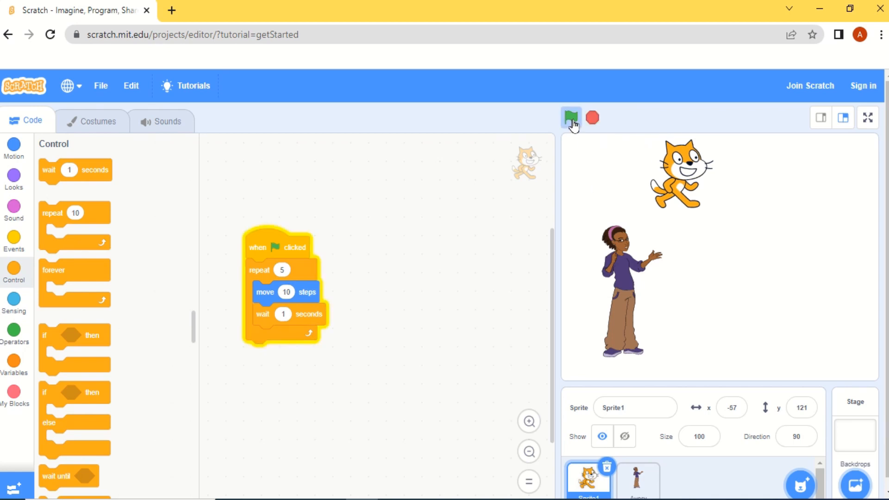
pyautogui.click(571, 118)
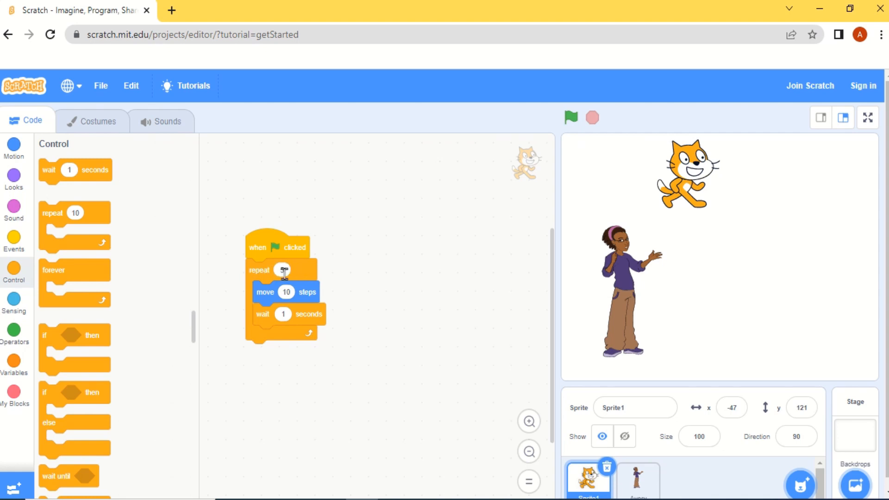
# Change the repeat count from 5 to 3 and run the project again
pyautogui.click(282, 269)
pyautogui.write('3')
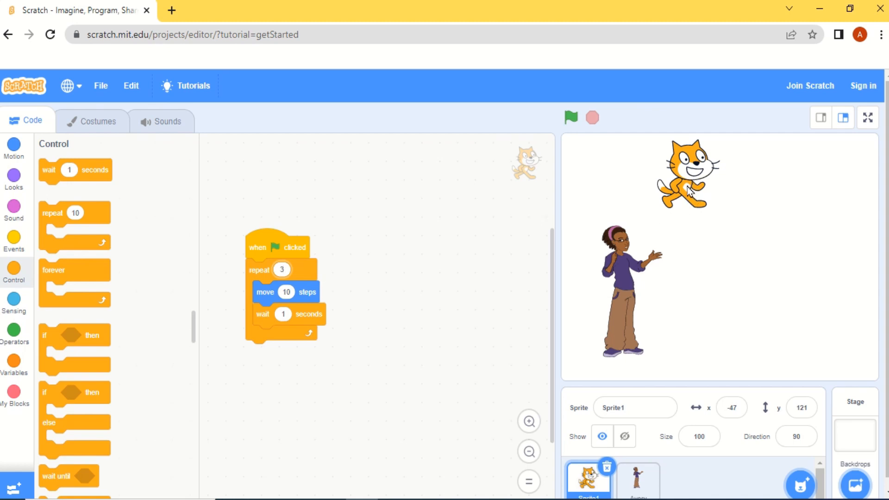
pyautogui.click(570, 118)
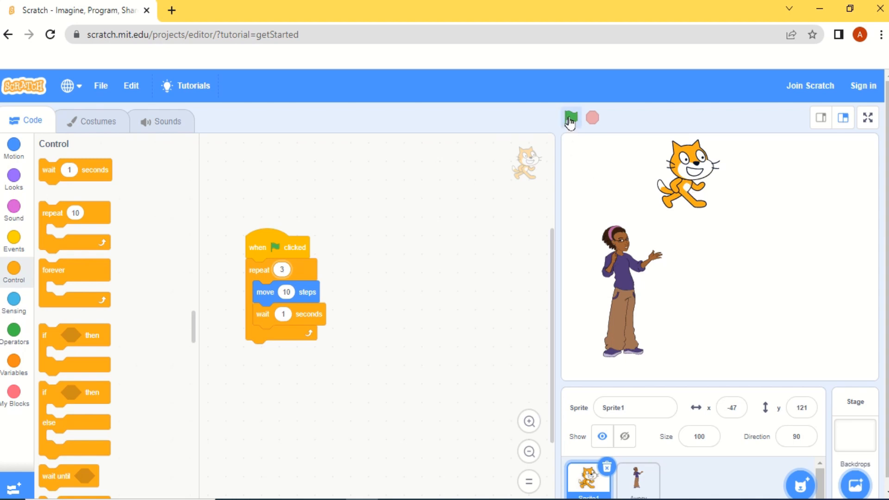
pyautogui.click(571, 118)
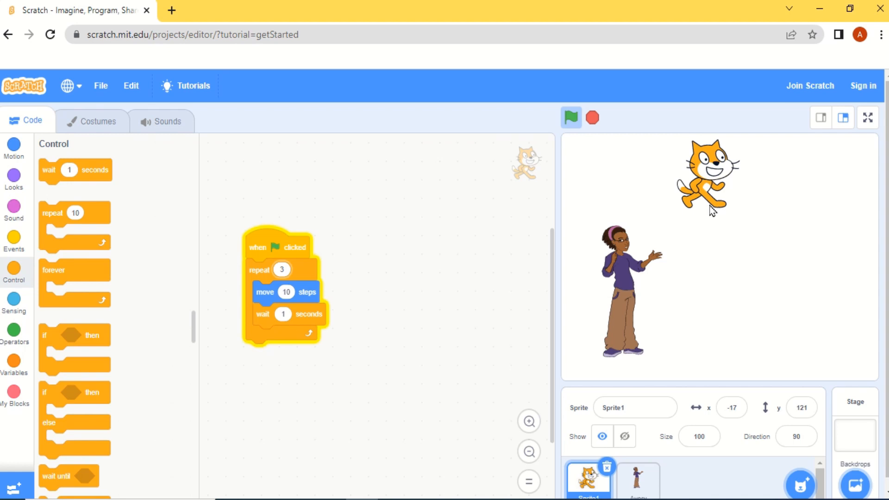
pyautogui.click(571, 118)
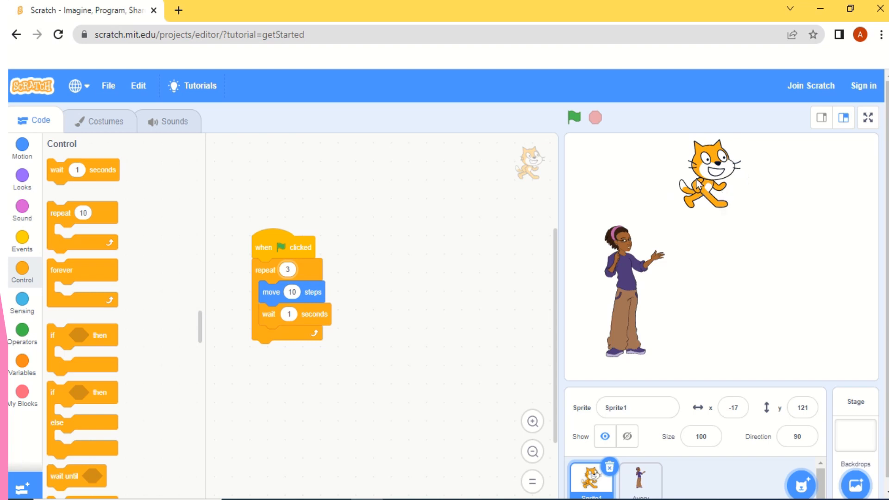
pyautogui.moveTo(760, 190)
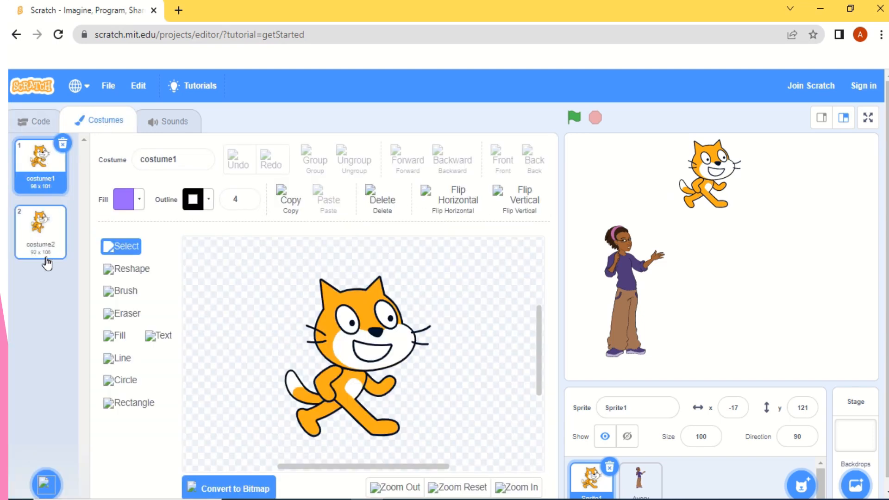
pyautogui.click(40, 227)
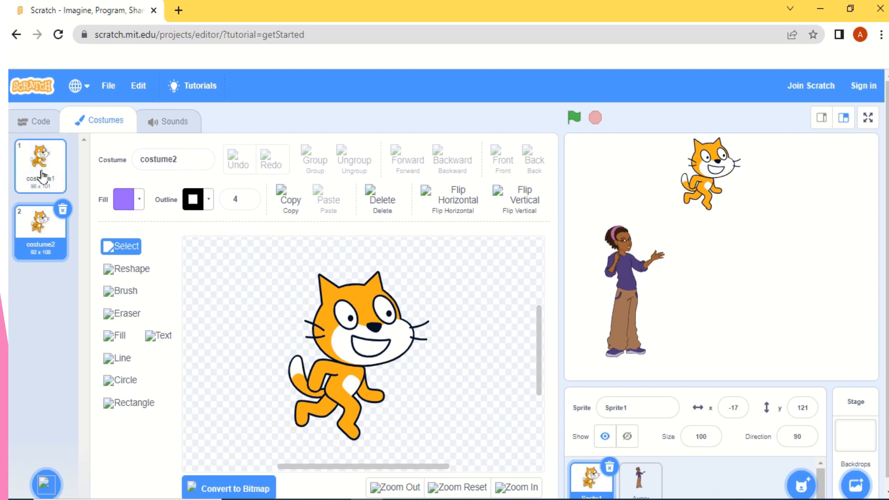
pyautogui.click(40, 164)
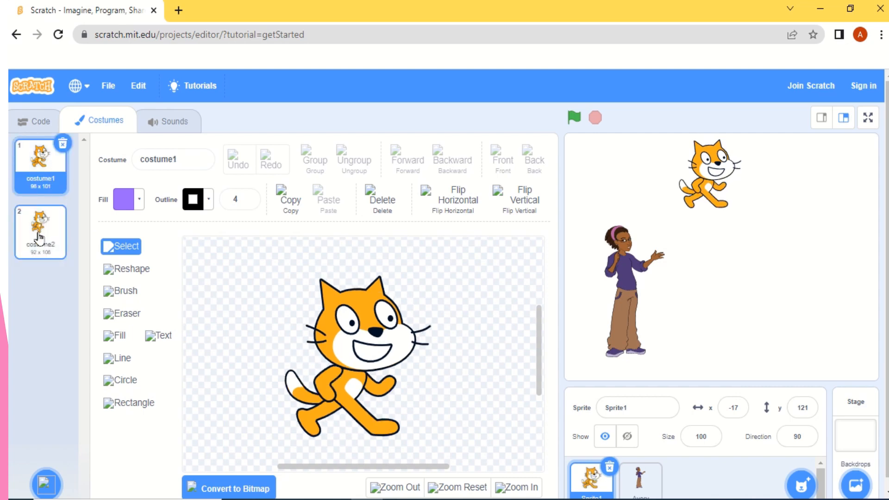
pyautogui.moveTo(37, 136)
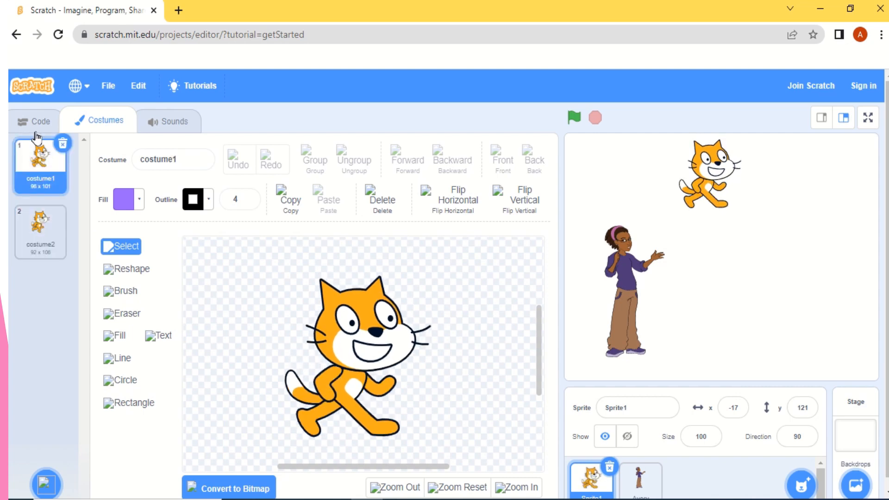
pyautogui.click(34, 121)
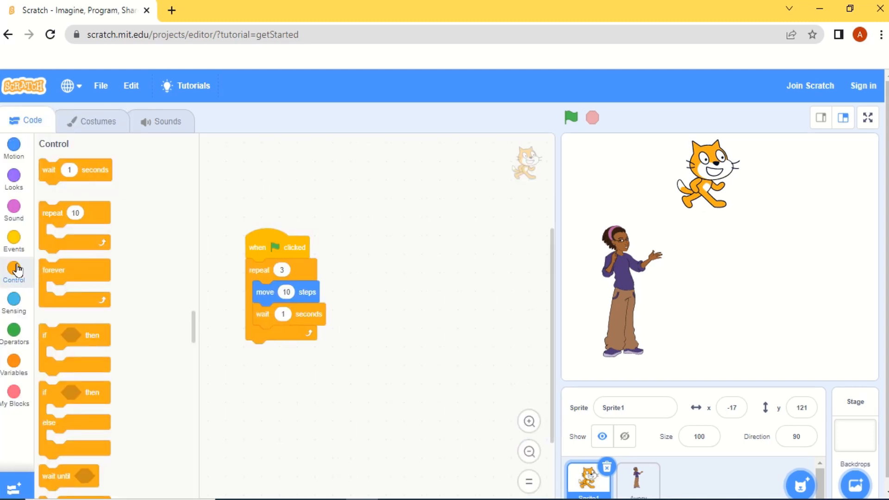
# Show the Looks blocks, including the costume-switching ones, in the palette
pyautogui.click(14, 178)
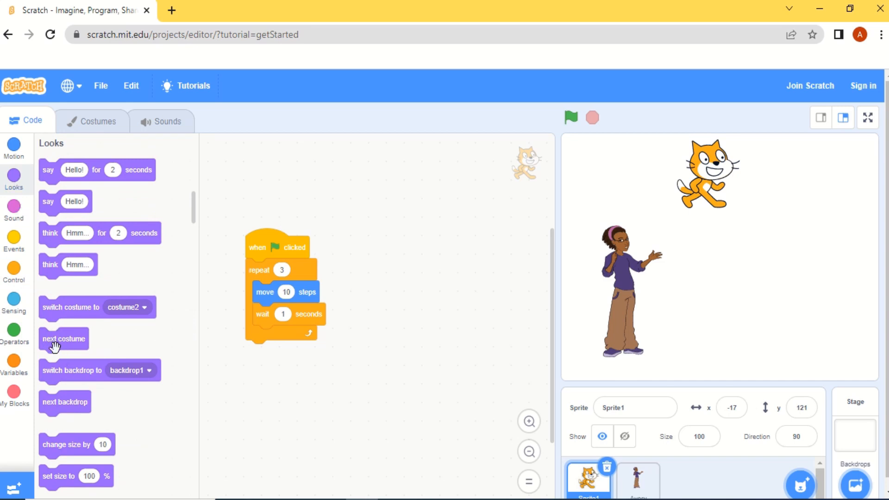
pyautogui.moveTo(64, 341)
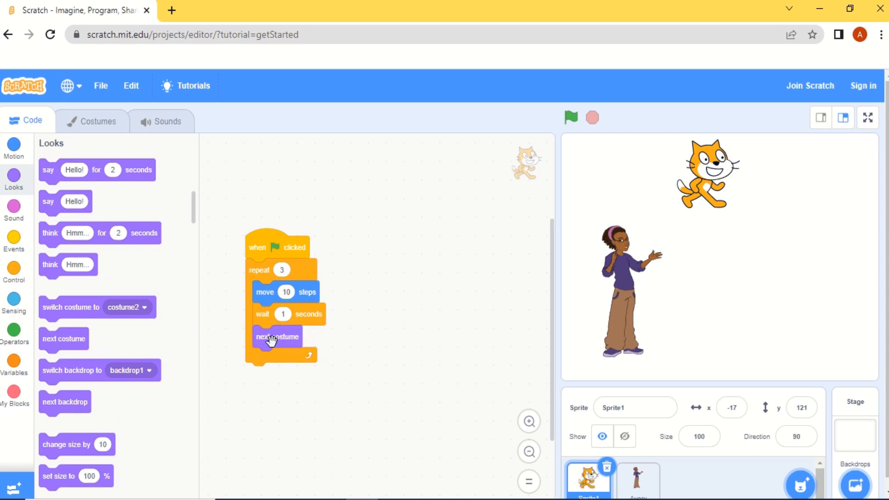
pyautogui.moveTo(276, 278)
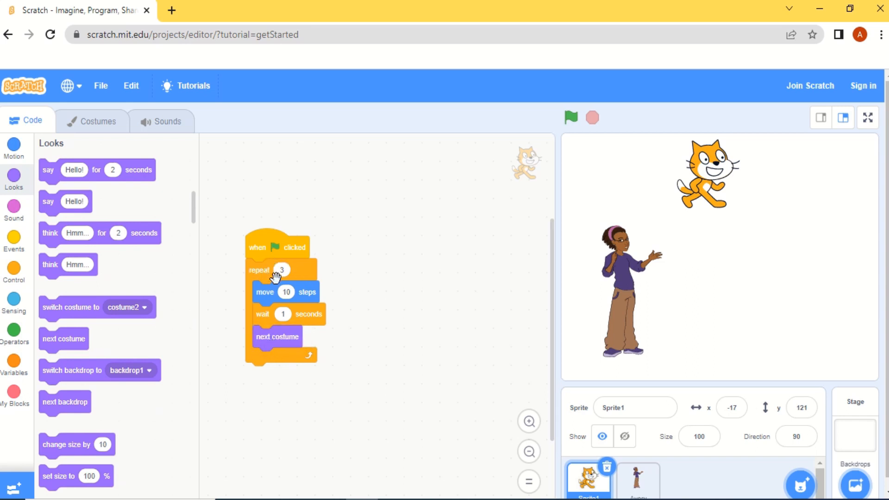
pyautogui.moveTo(306, 312)
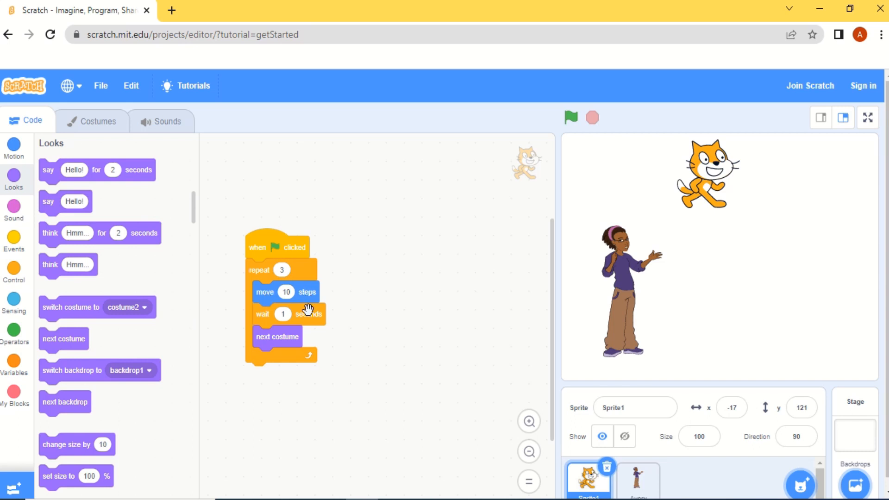
pyautogui.moveTo(291, 336)
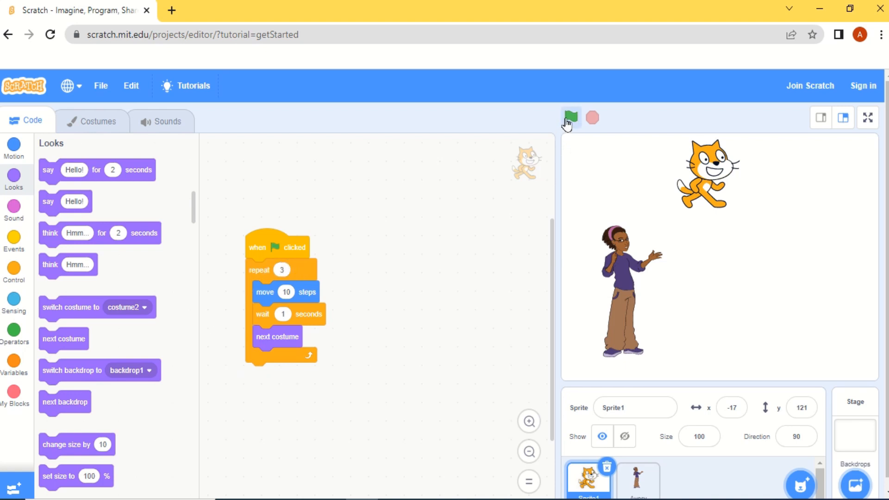
# Run the cat's repeat 3 walking loop four times with the green flag
pyautogui.click(571, 118)
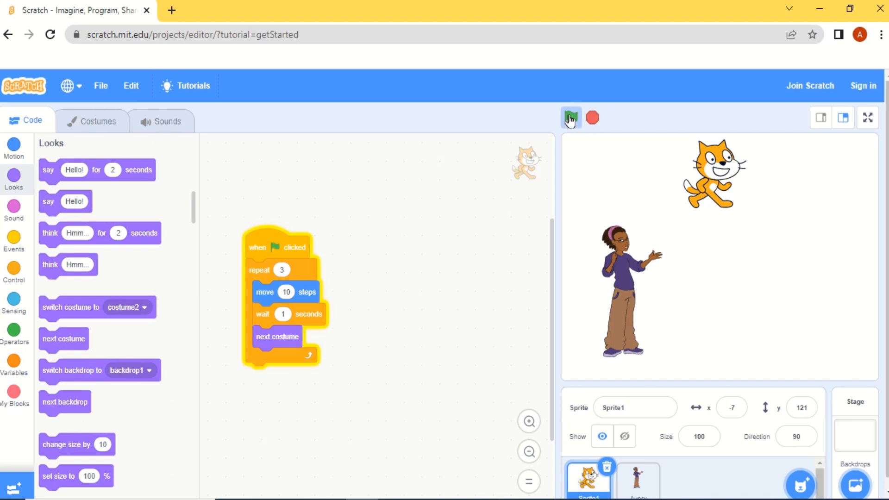
pyautogui.click(571, 118)
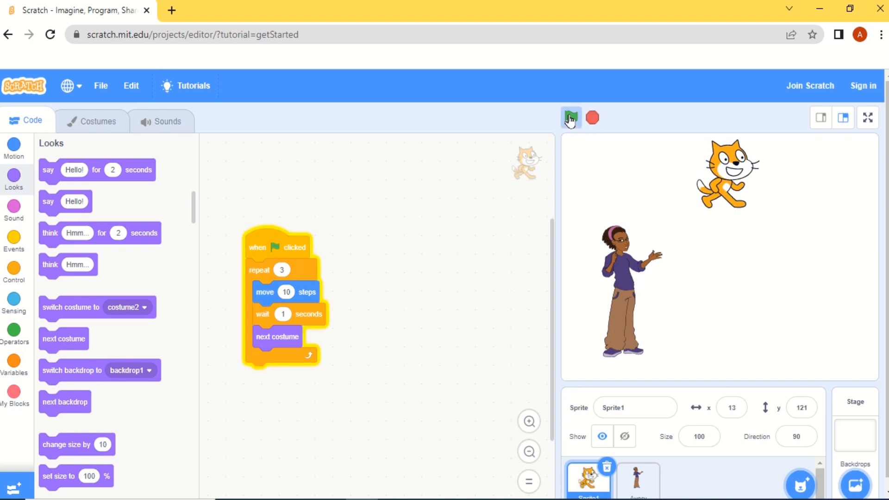
pyautogui.click(570, 118)
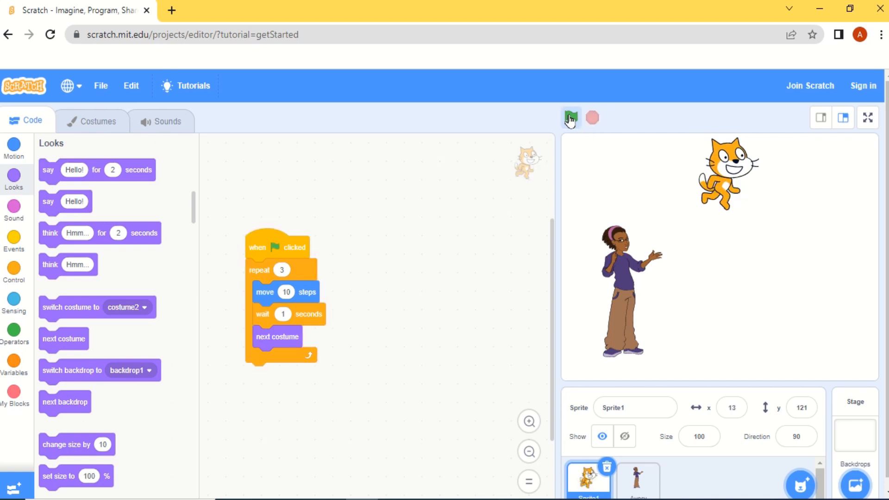
pyautogui.click(571, 118)
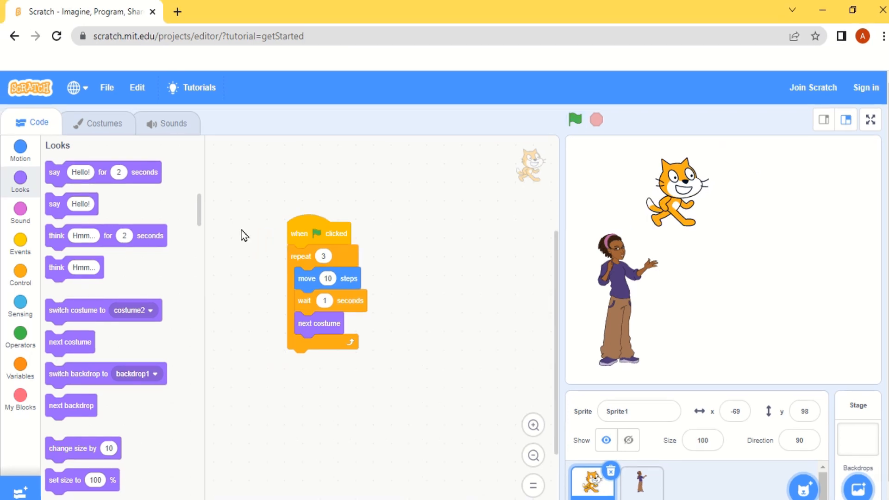
pyautogui.moveTo(3, 240)
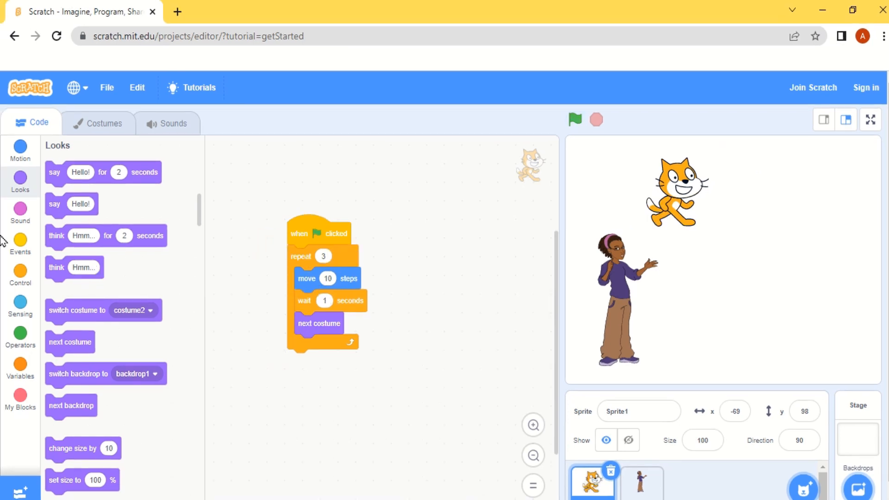
pyautogui.moveTo(63, 240)
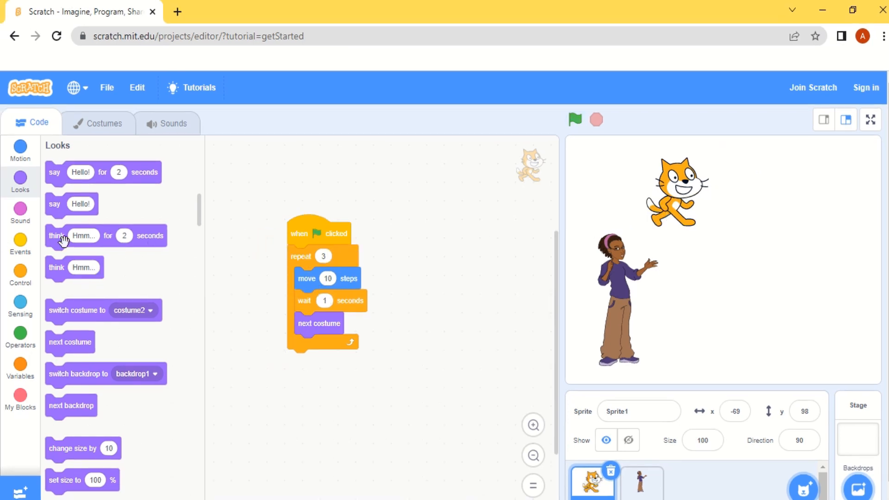
# Show the Sound blocks, including start sound Meow, in the palette
pyautogui.click(19, 212)
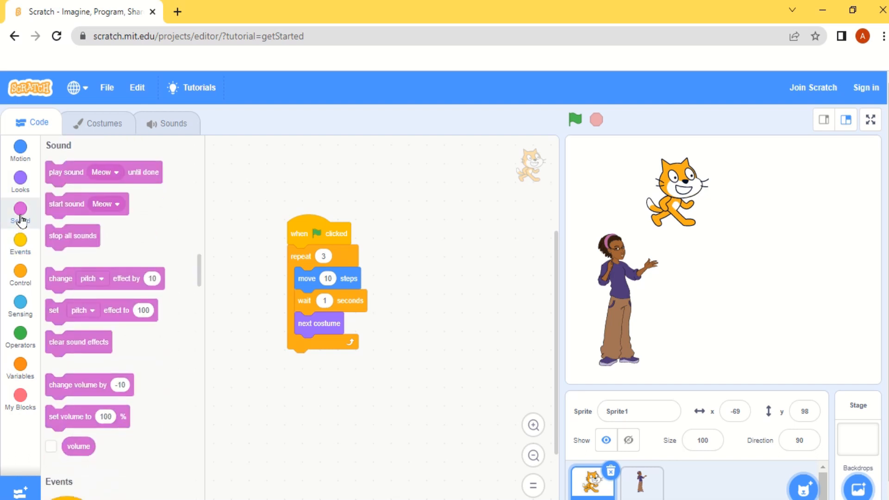
pyautogui.moveTo(67, 225)
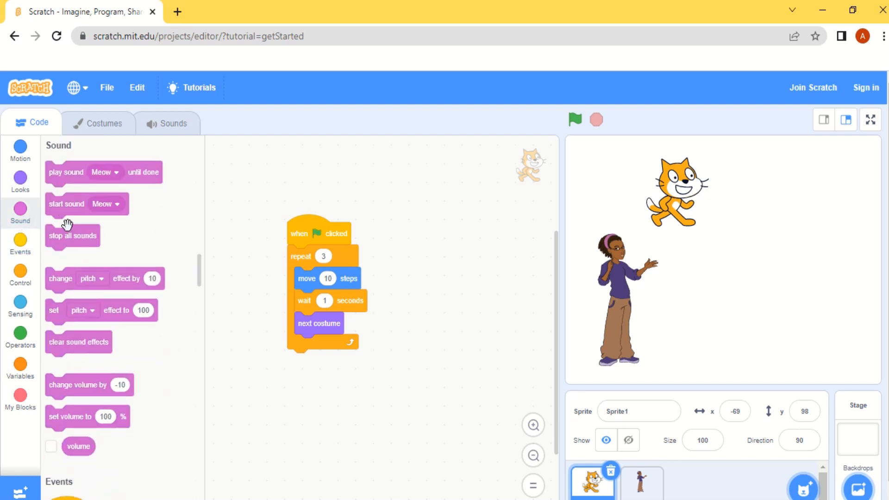
pyautogui.moveTo(69, 207)
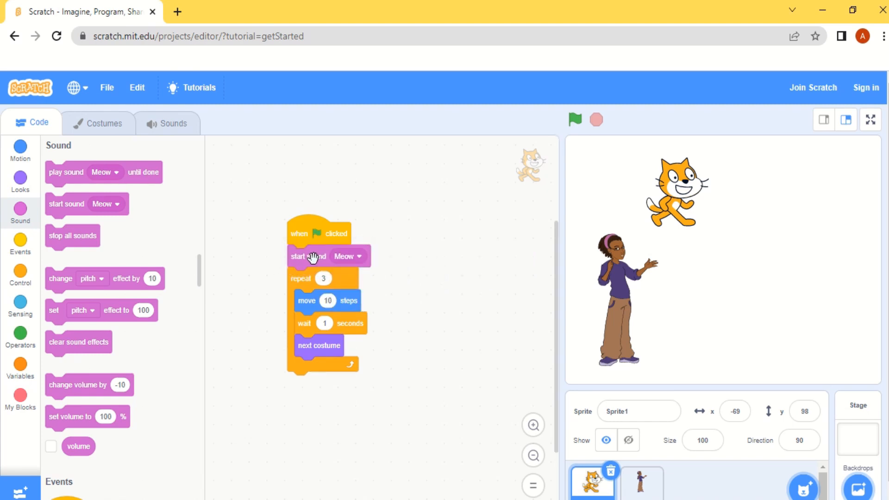
pyautogui.moveTo(338, 244)
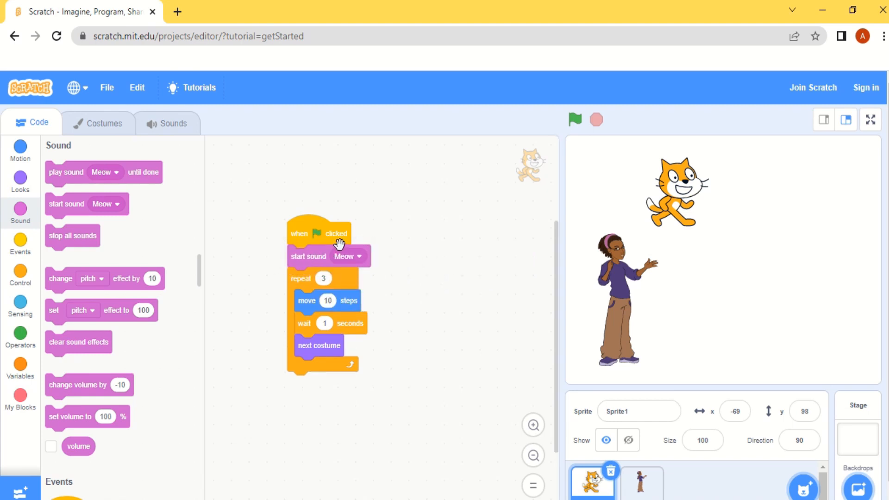
pyautogui.moveTo(286, 261)
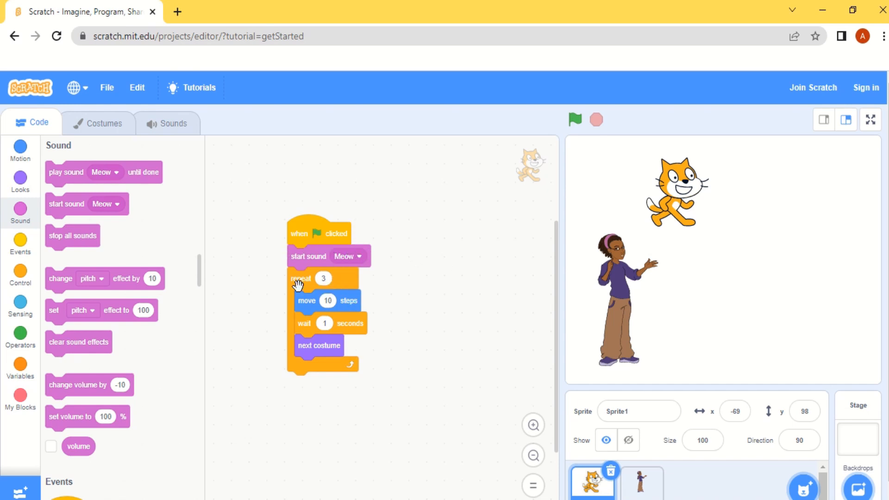
pyautogui.moveTo(311, 352)
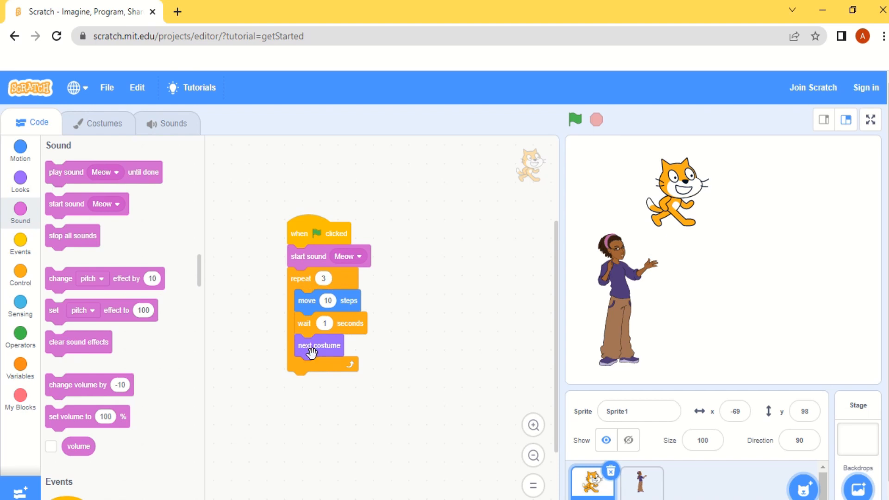
pyautogui.moveTo(556, 144)
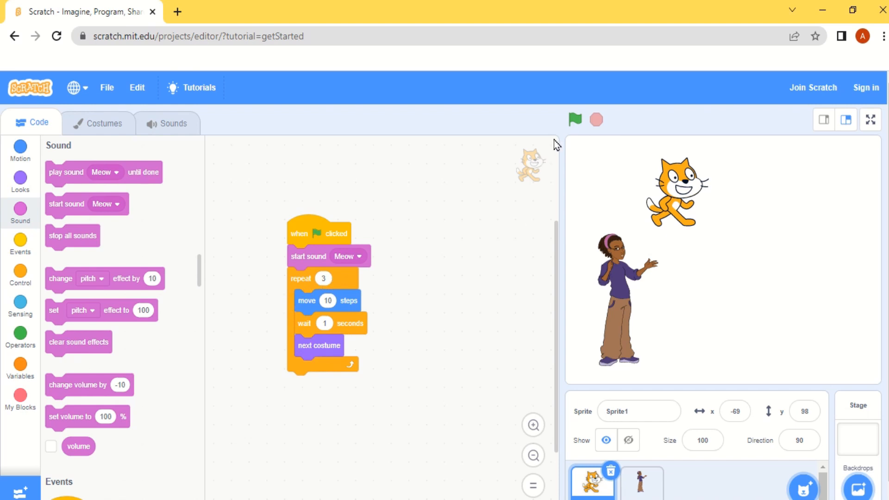
pyautogui.moveTo(574, 119)
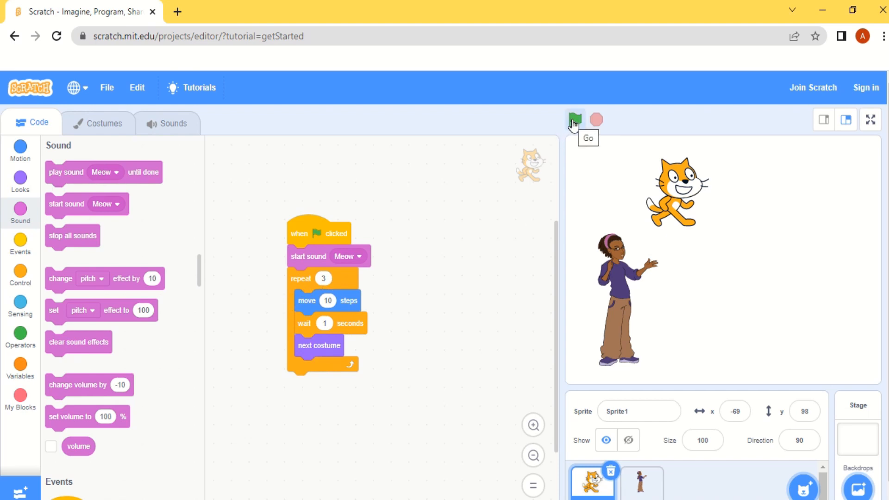
# Run the script twice so the cat meows and walks farther right
pyautogui.click(574, 119)
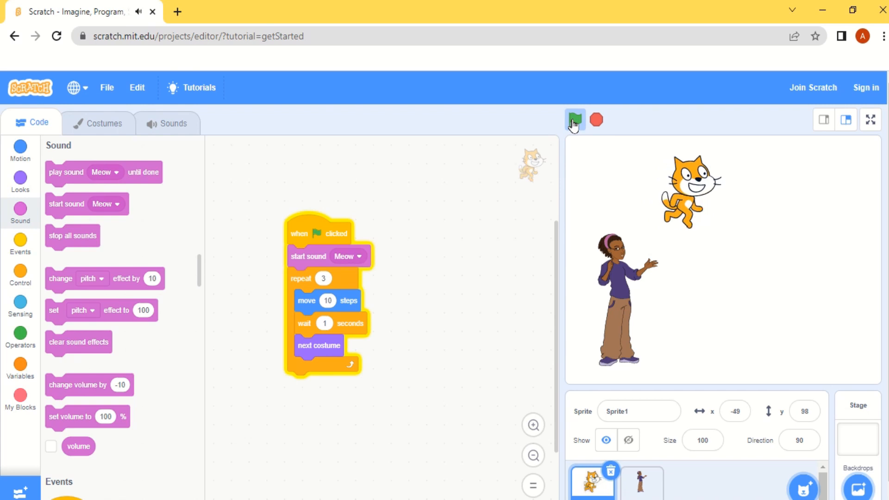
pyautogui.click(574, 120)
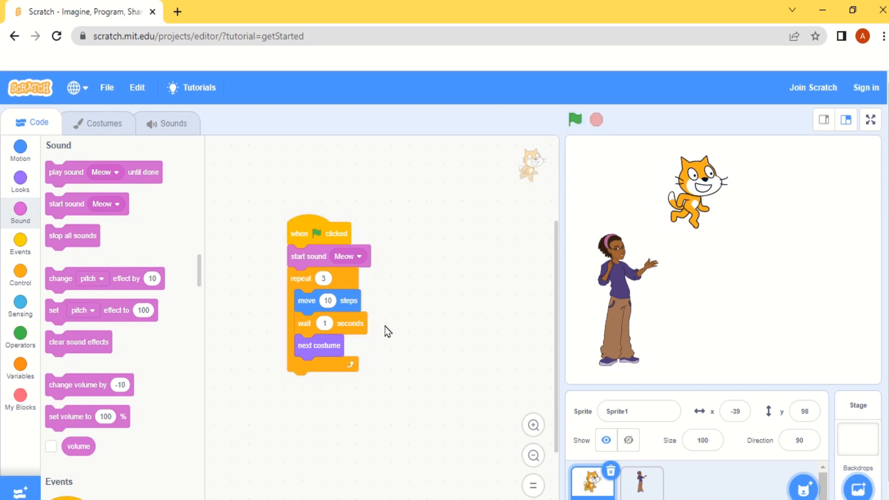
pyautogui.moveTo(301, 262)
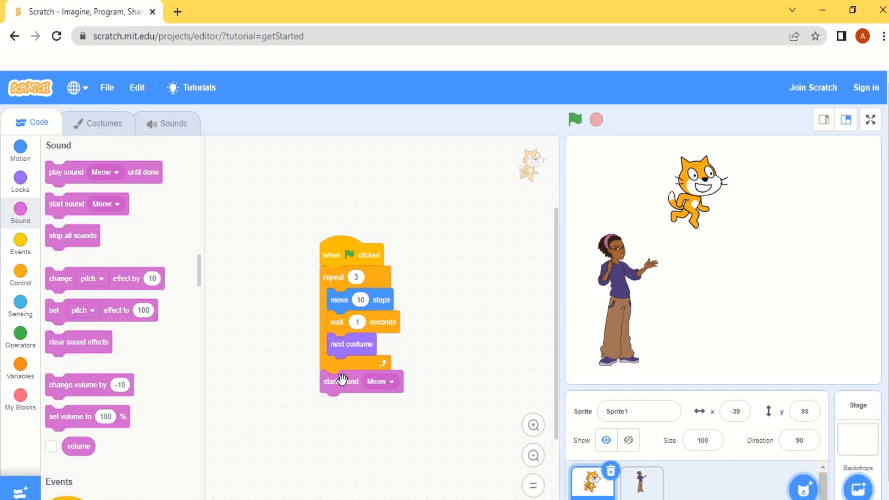
pyautogui.moveTo(334, 407)
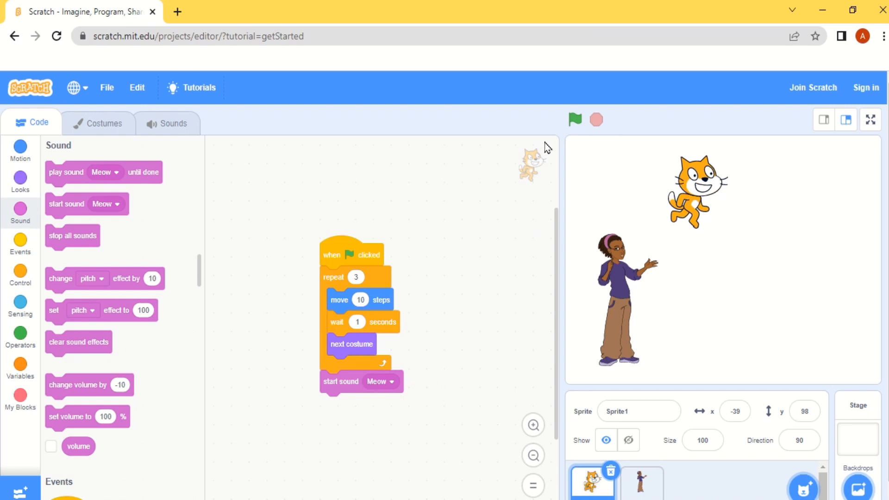
# Run the reordered script four times, with Meow following the repeat loop
pyautogui.click(573, 120)
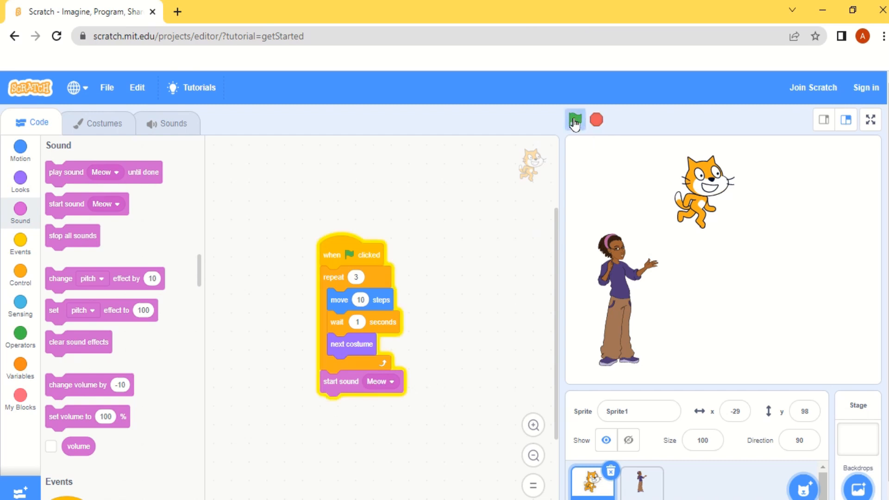
pyautogui.click(574, 120)
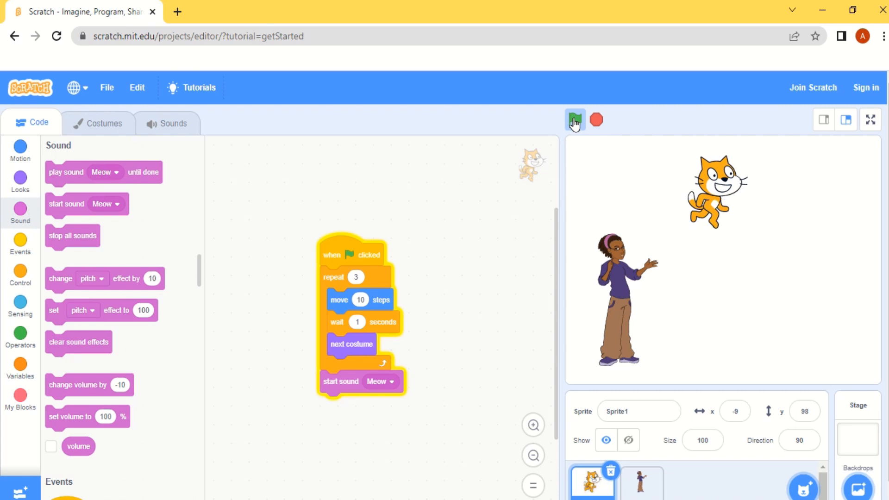
pyautogui.click(574, 120)
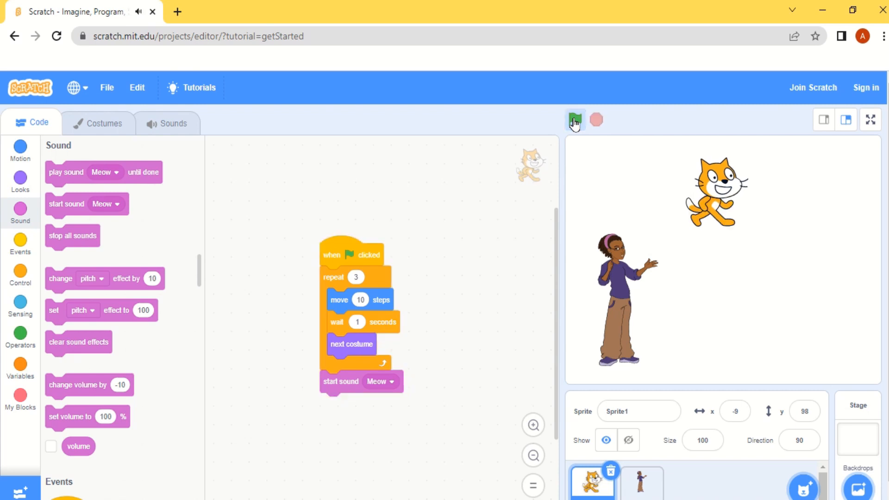
pyautogui.click(574, 119)
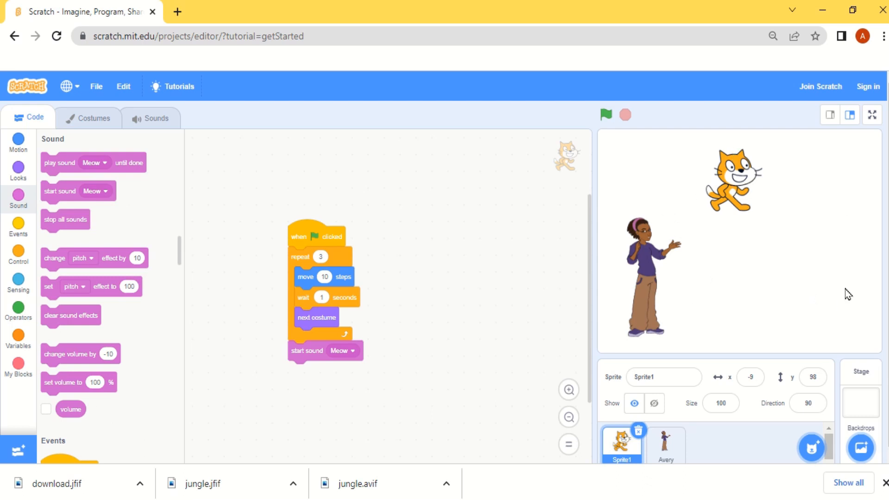
pyautogui.moveTo(861, 448)
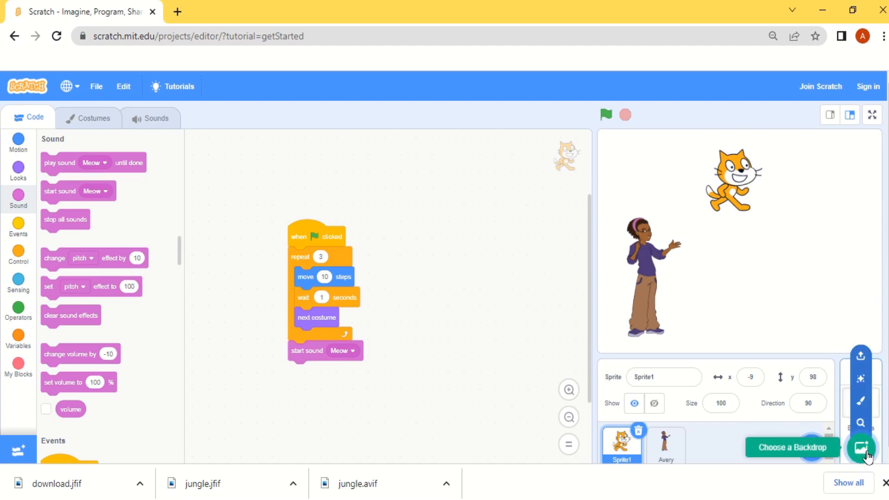
# Pick the Desert backdrop from the backdrop library
pyautogui.click(860, 448)
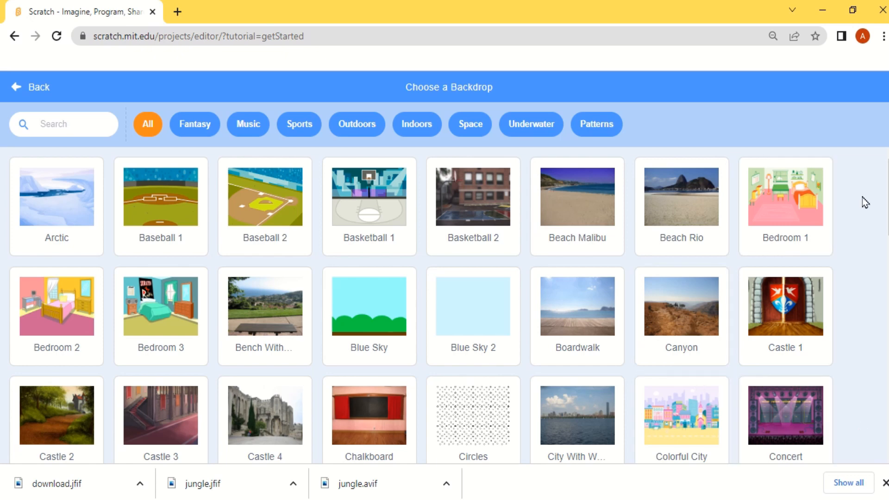
pyautogui.scroll(-3)
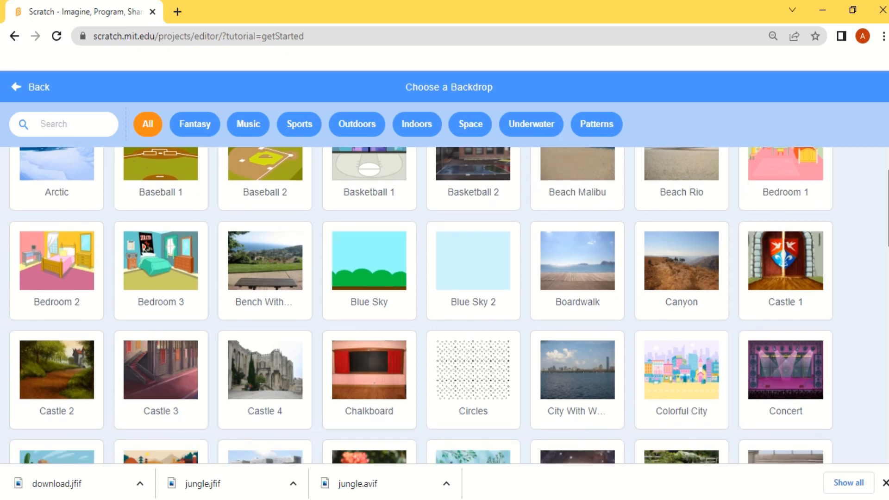
pyautogui.scroll(-3)
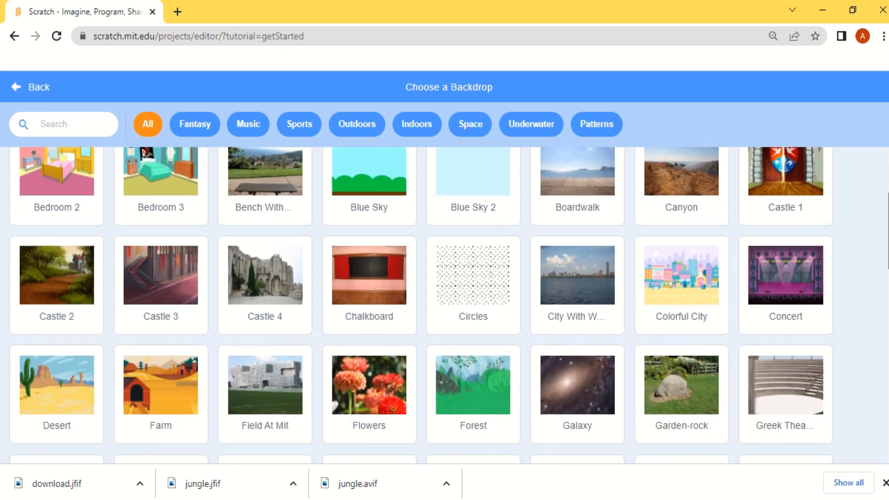
pyautogui.scroll(-3)
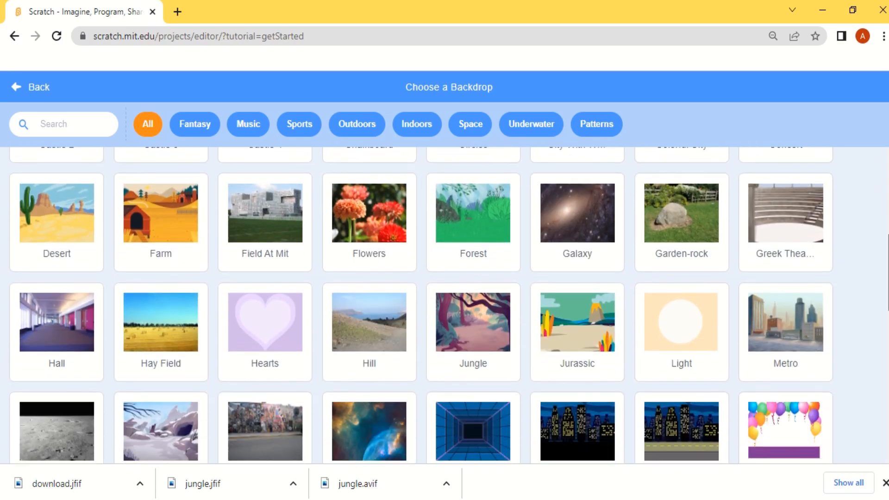
pyautogui.scroll(-3)
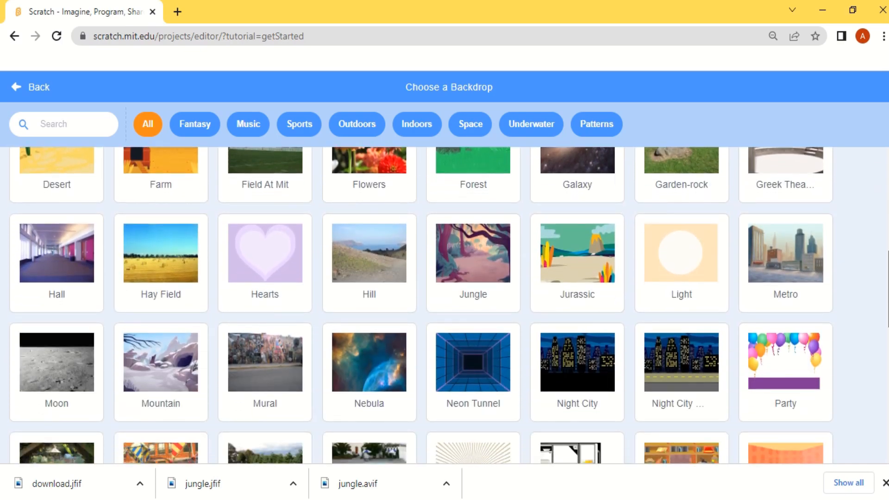
pyautogui.scroll(3)
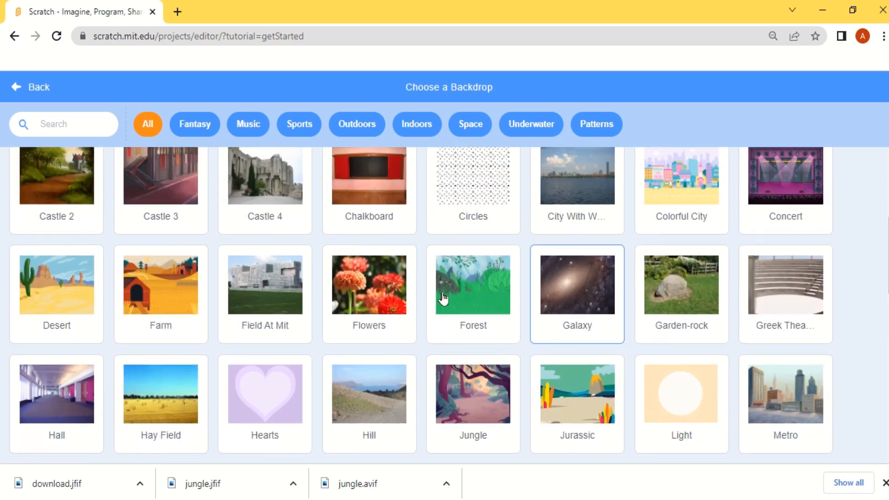
pyautogui.click(30, 87)
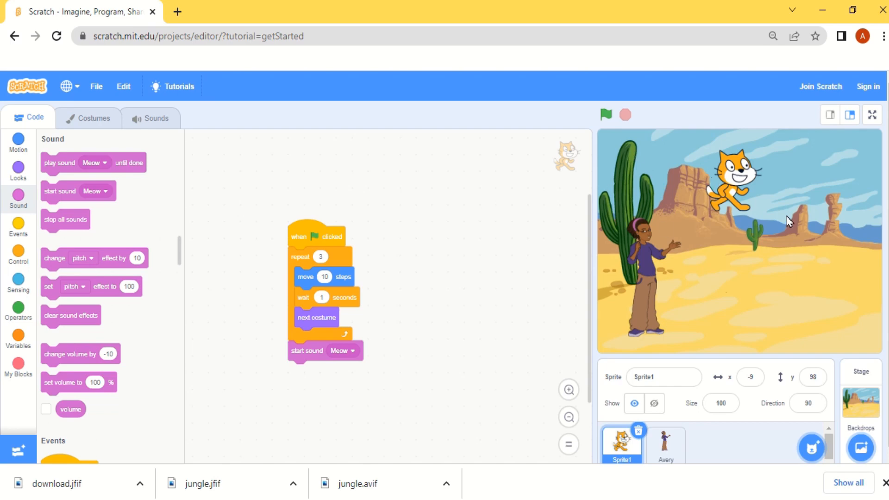
pyautogui.moveTo(710, 220)
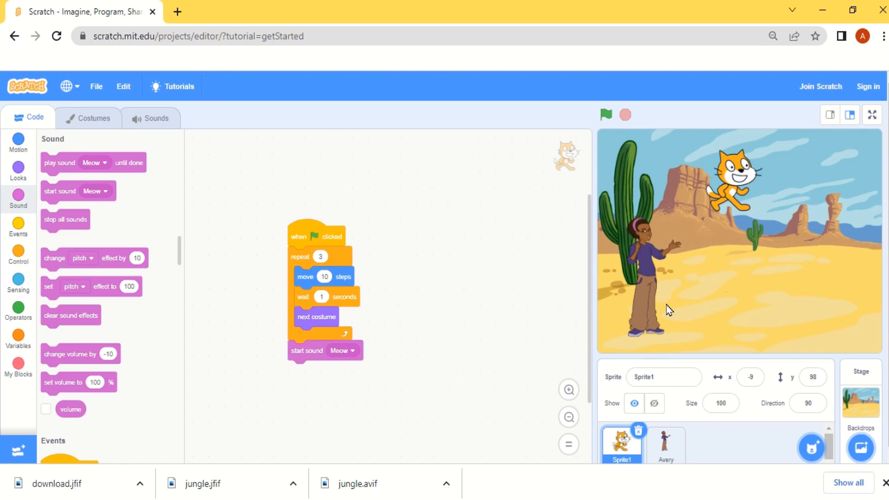
pyautogui.moveTo(677, 229)
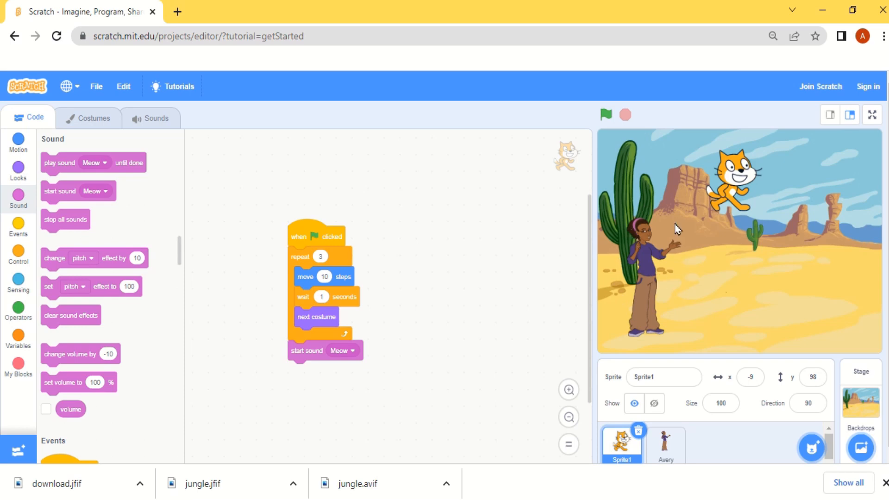
pyautogui.moveTo(679, 470)
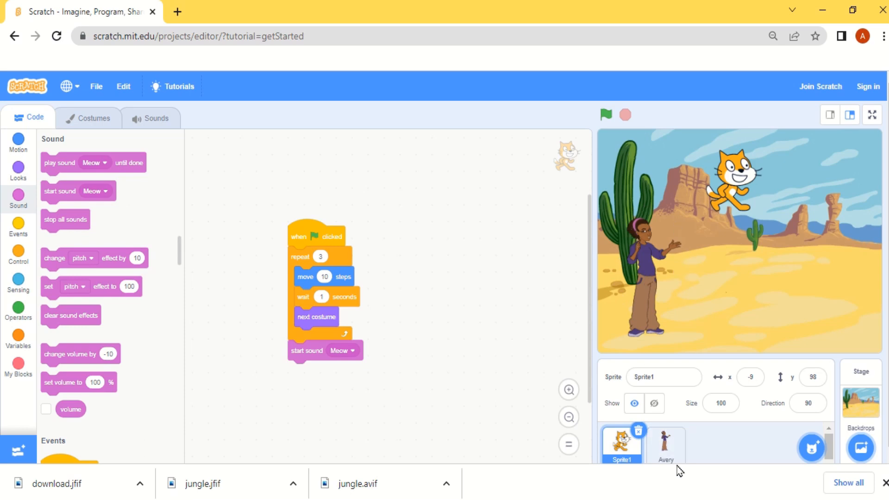
# Select Avery and build a green-flag script with think Hmm... for 2 seconds
pyautogui.click(665, 445)
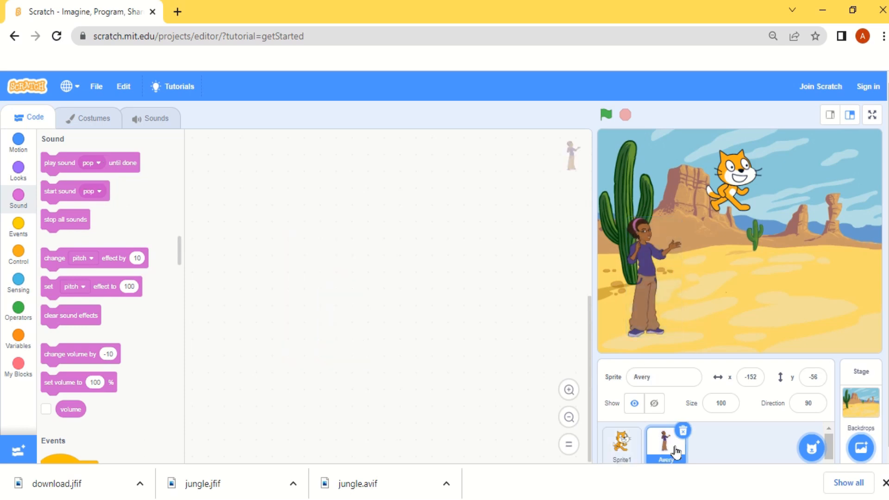
pyautogui.moveTo(290, 202)
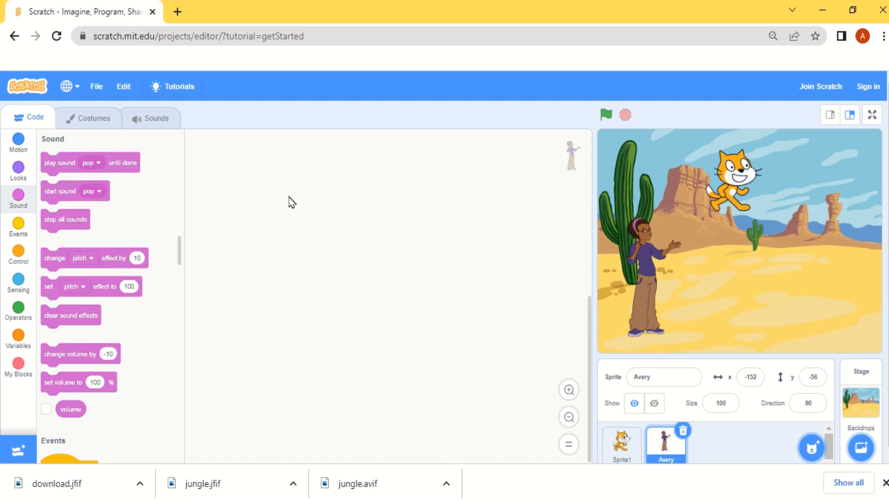
pyautogui.moveTo(354, 180)
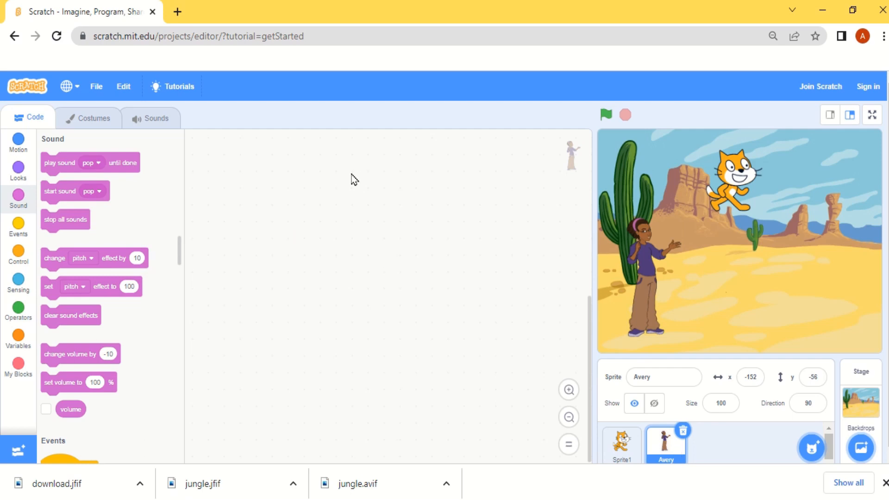
pyautogui.moveTo(299, 253)
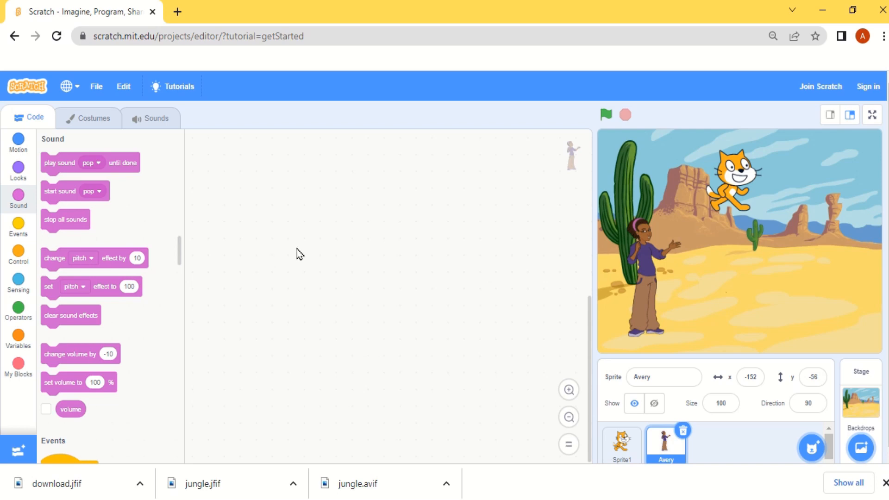
pyautogui.moveTo(401, 176)
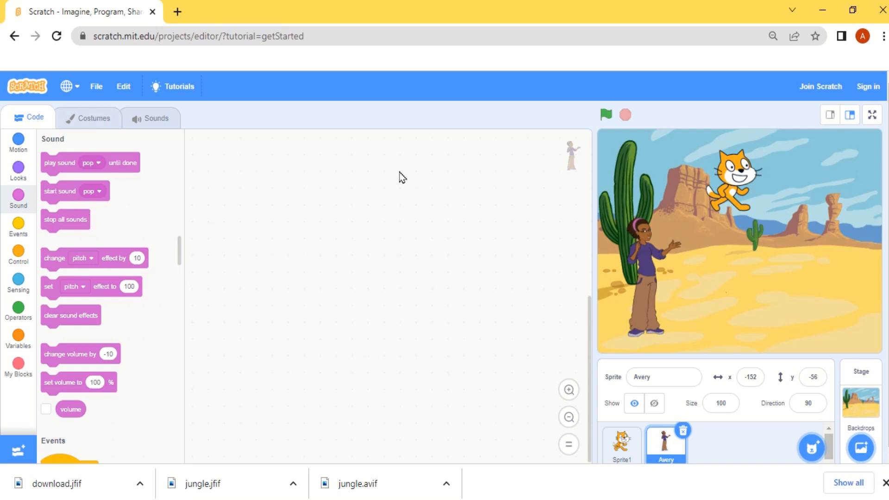
pyautogui.click(18, 169)
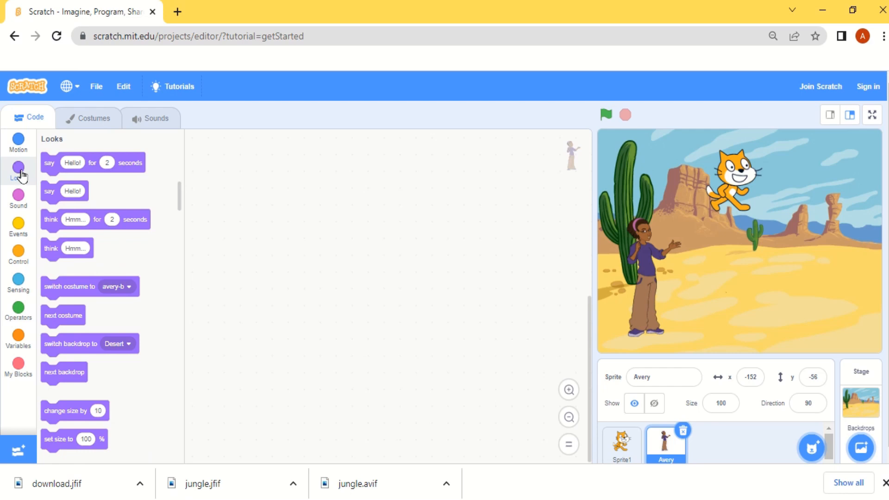
pyautogui.moveTo(50, 220)
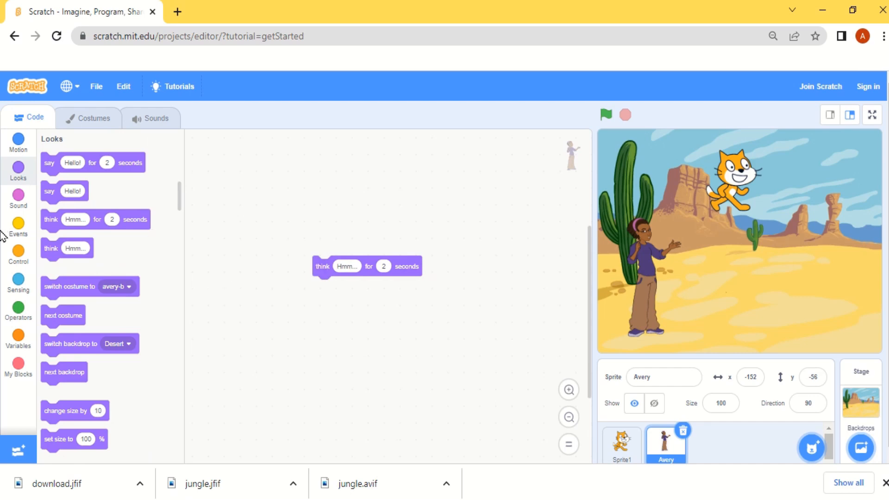
pyautogui.click(18, 227)
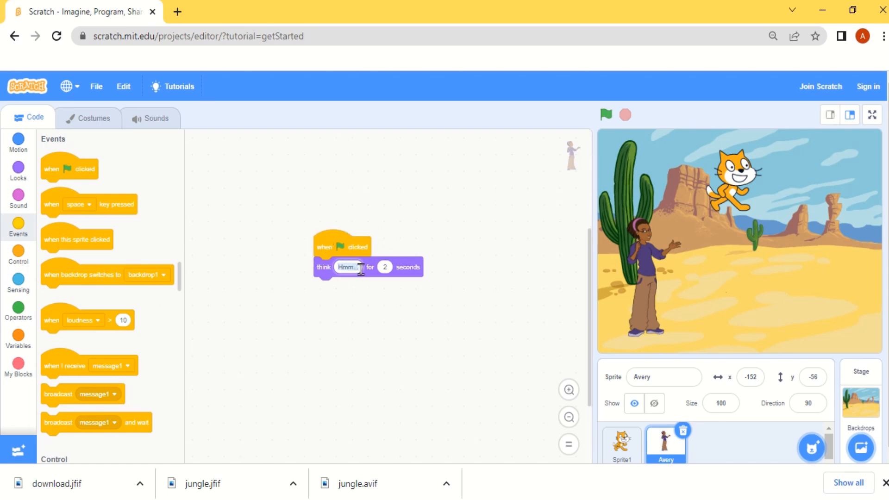
pyautogui.moveTo(363, 267)
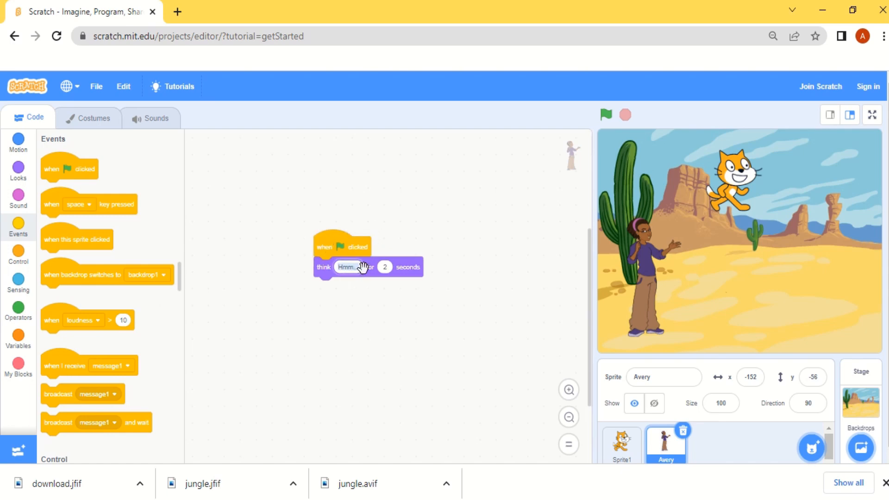
# Replace Avery's thought text with 'Hey cat, where r u going?'
pyautogui.tripleClick(352, 267)
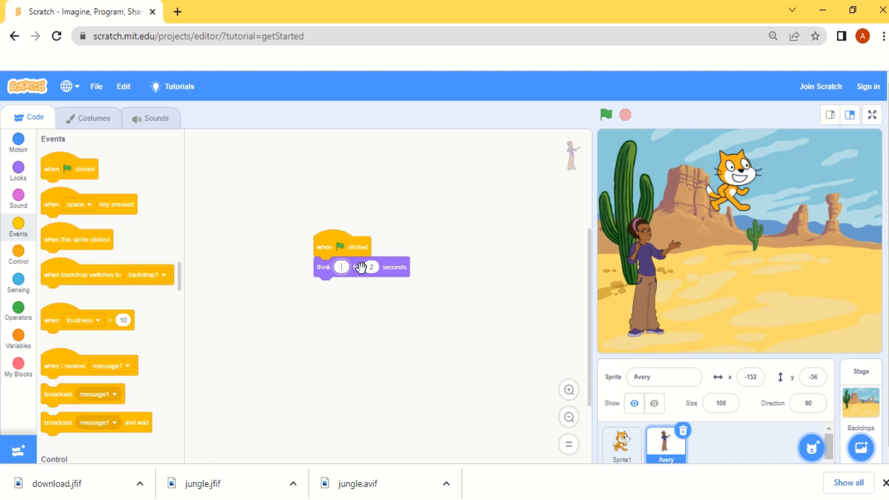
pyautogui.moveTo(628, 259)
pyautogui.write('Hey ca')
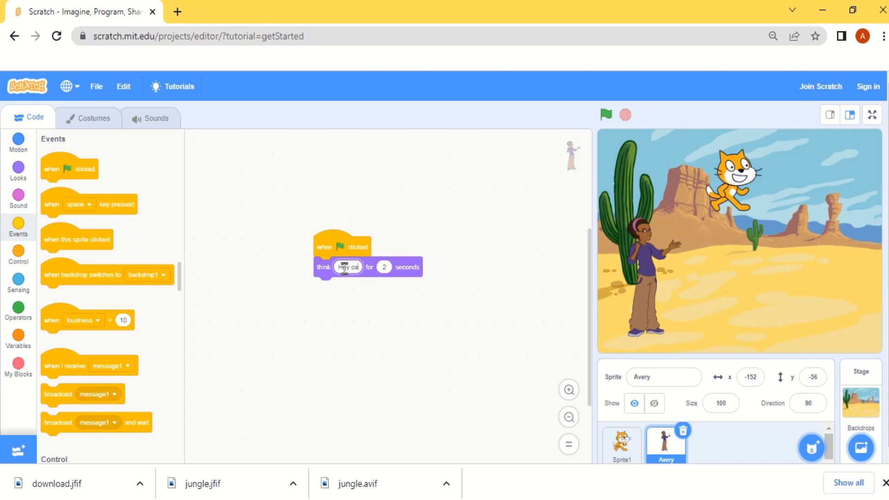
pyautogui.write(', where r')
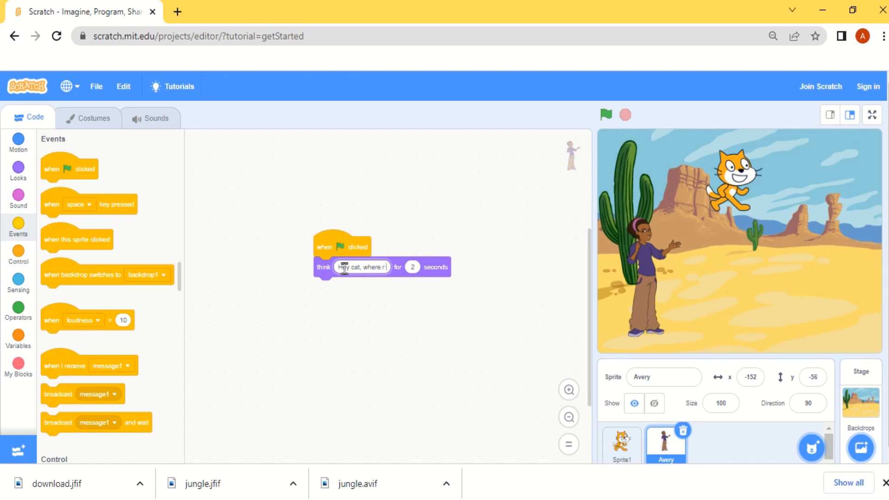
pyautogui.write('u going?')
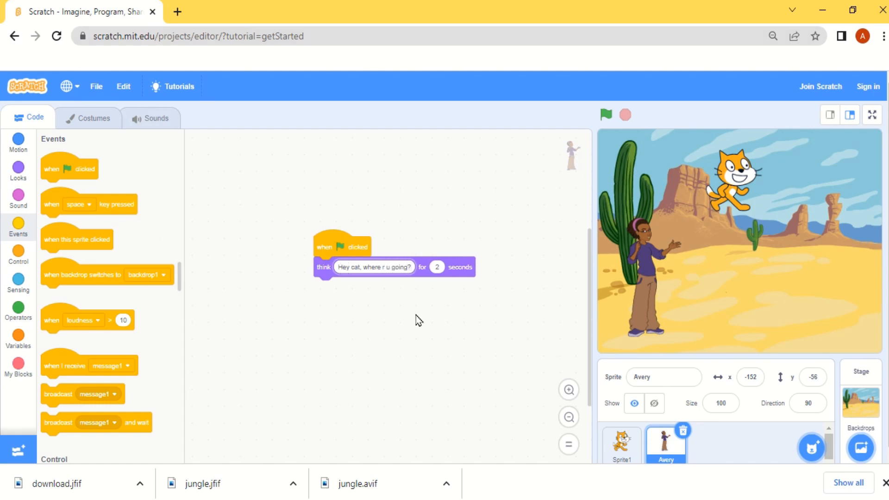
pyautogui.moveTo(441, 316)
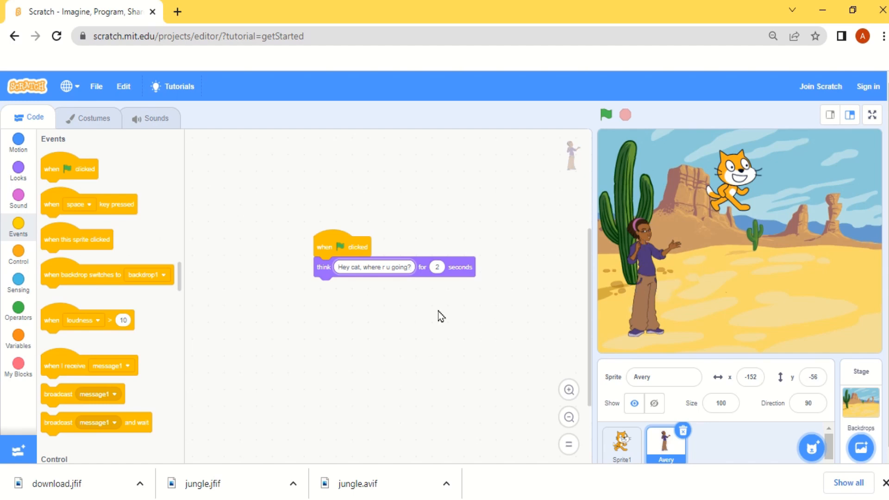
pyautogui.moveTo(328, 248)
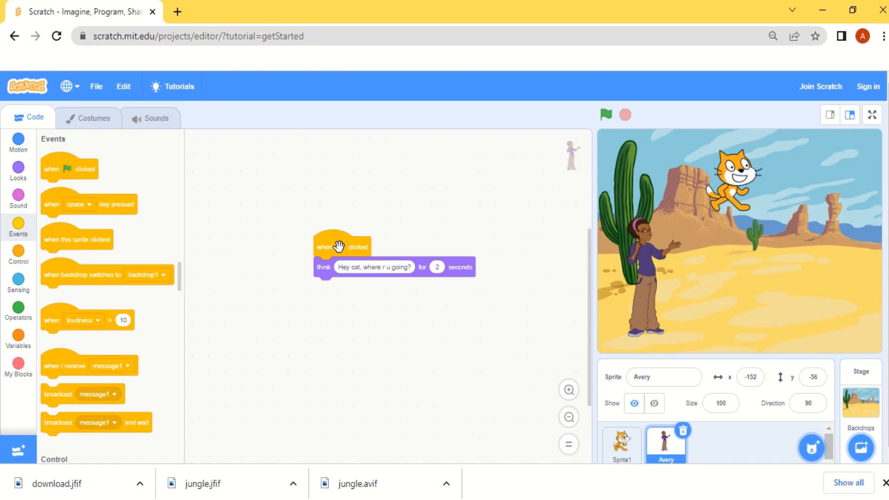
# Run the project repeatedly so Avery thinks her question while the cat walks
pyautogui.click(605, 115)
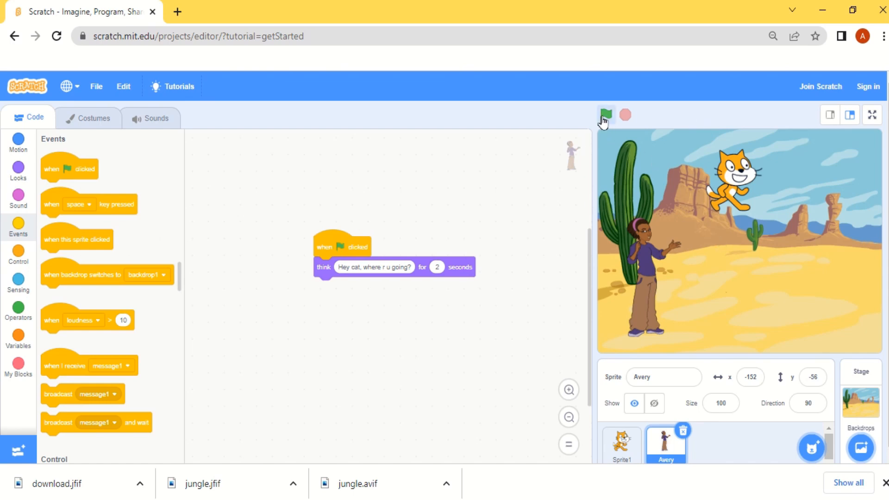
pyautogui.click(605, 115)
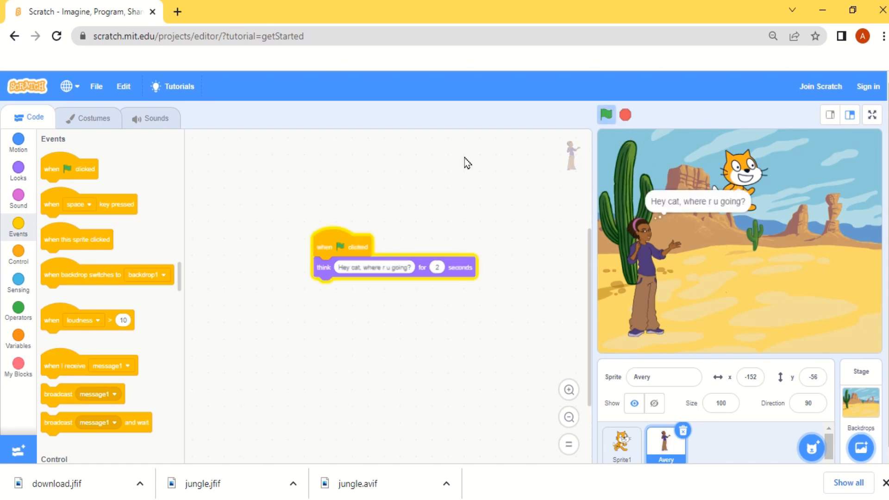
pyautogui.click(606, 115)
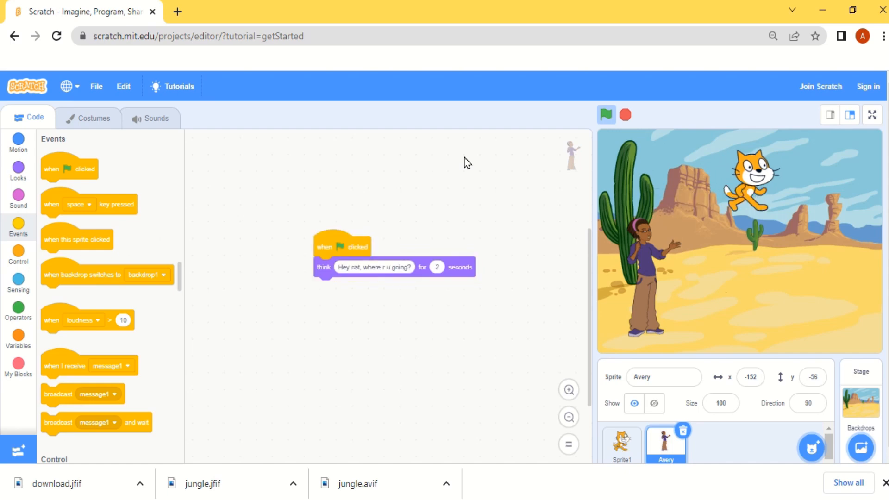
pyautogui.click(605, 114)
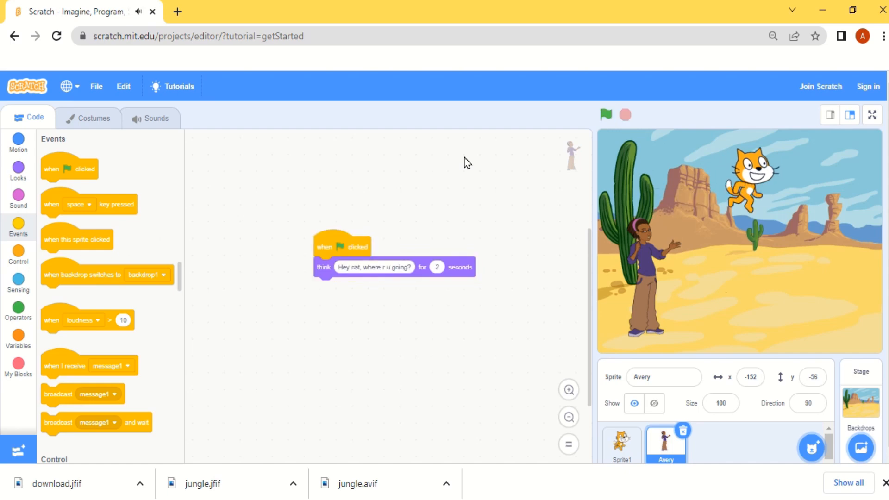
pyautogui.moveTo(700, 251)
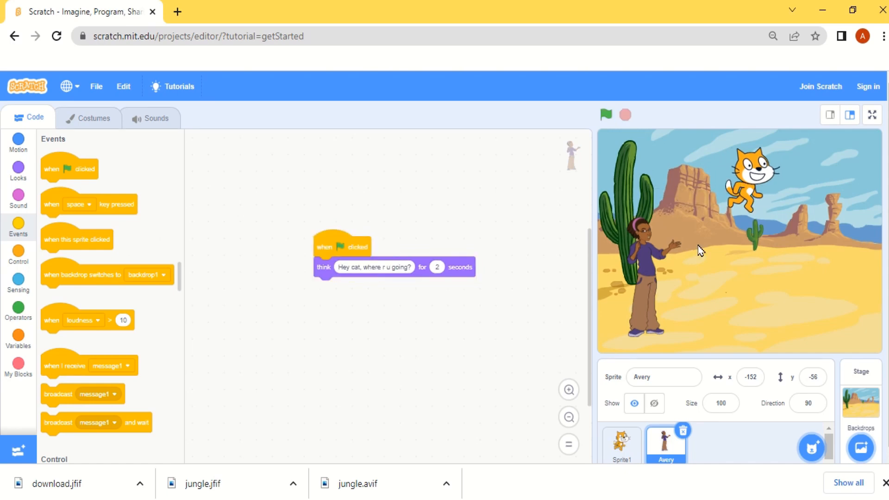
pyautogui.moveTo(683, 212)
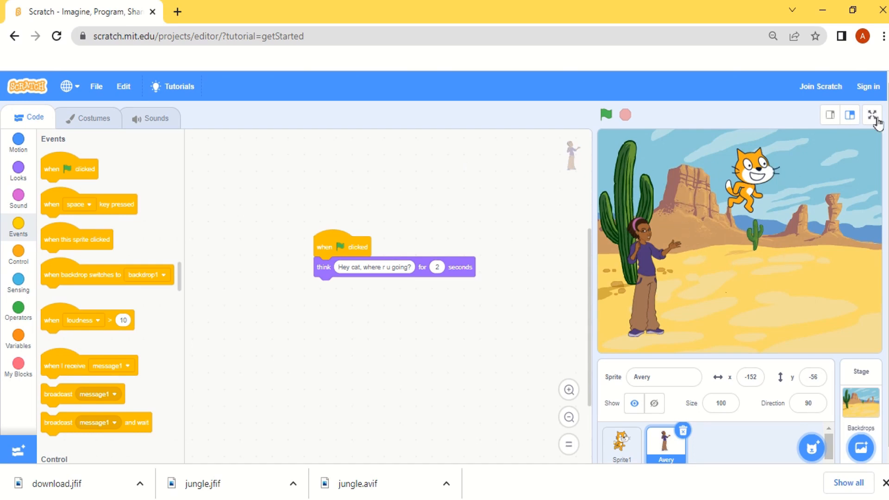
# Make the stage full screen and run the project there three times
pyautogui.click(874, 115)
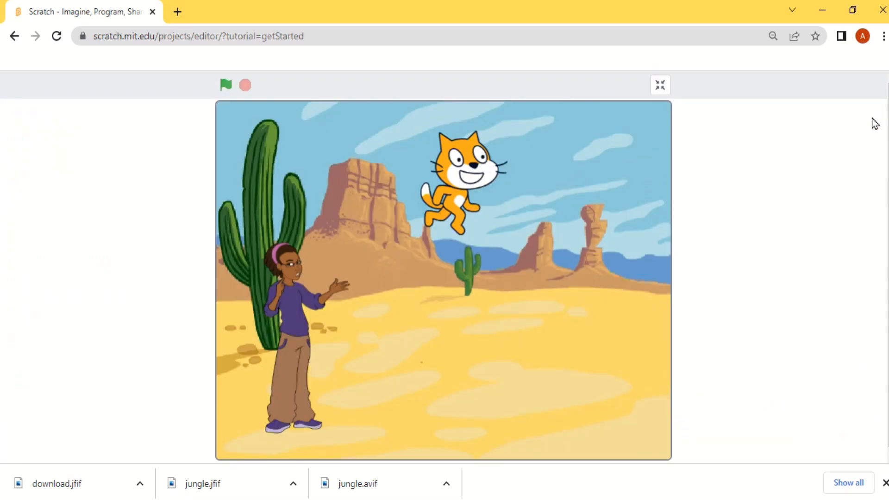
pyautogui.click(225, 84)
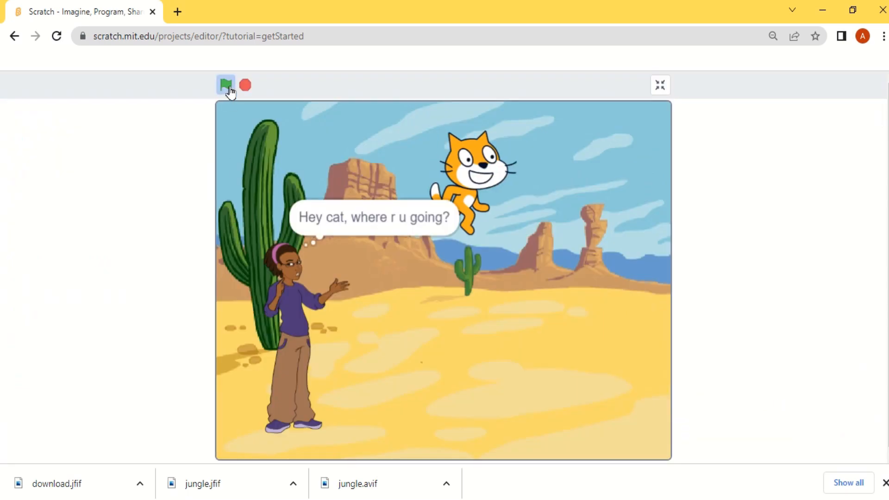
pyautogui.click(225, 85)
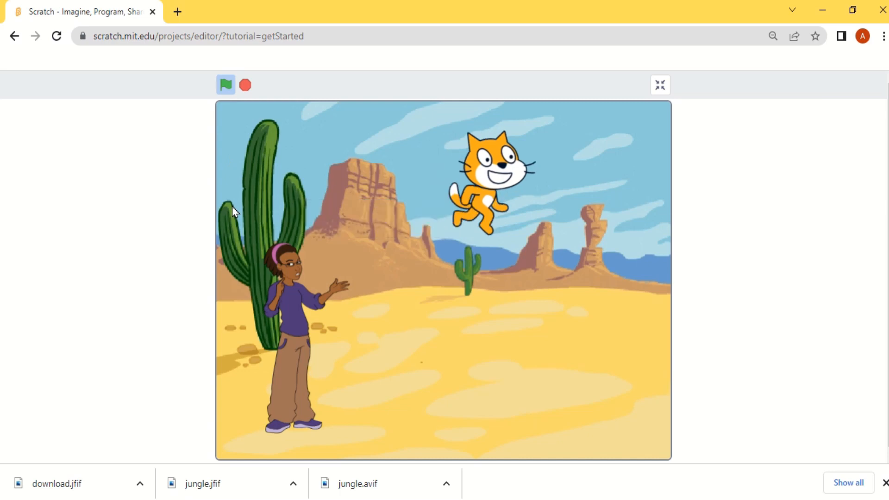
pyautogui.click(225, 84)
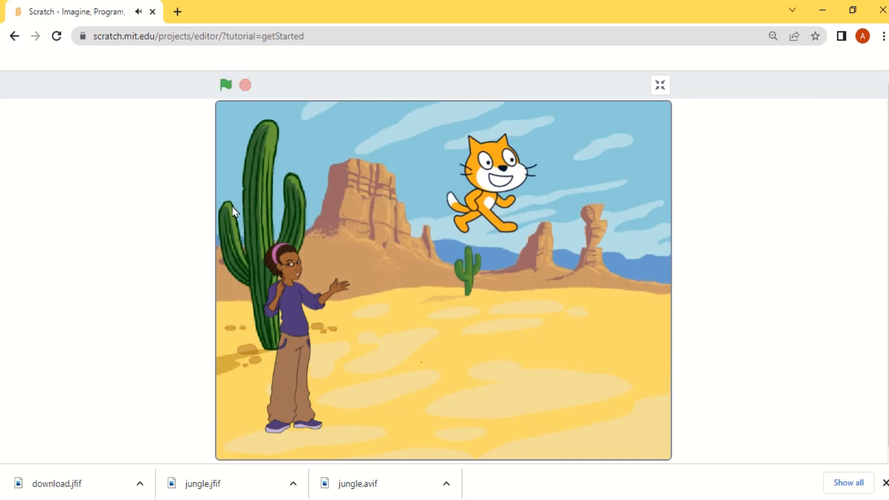